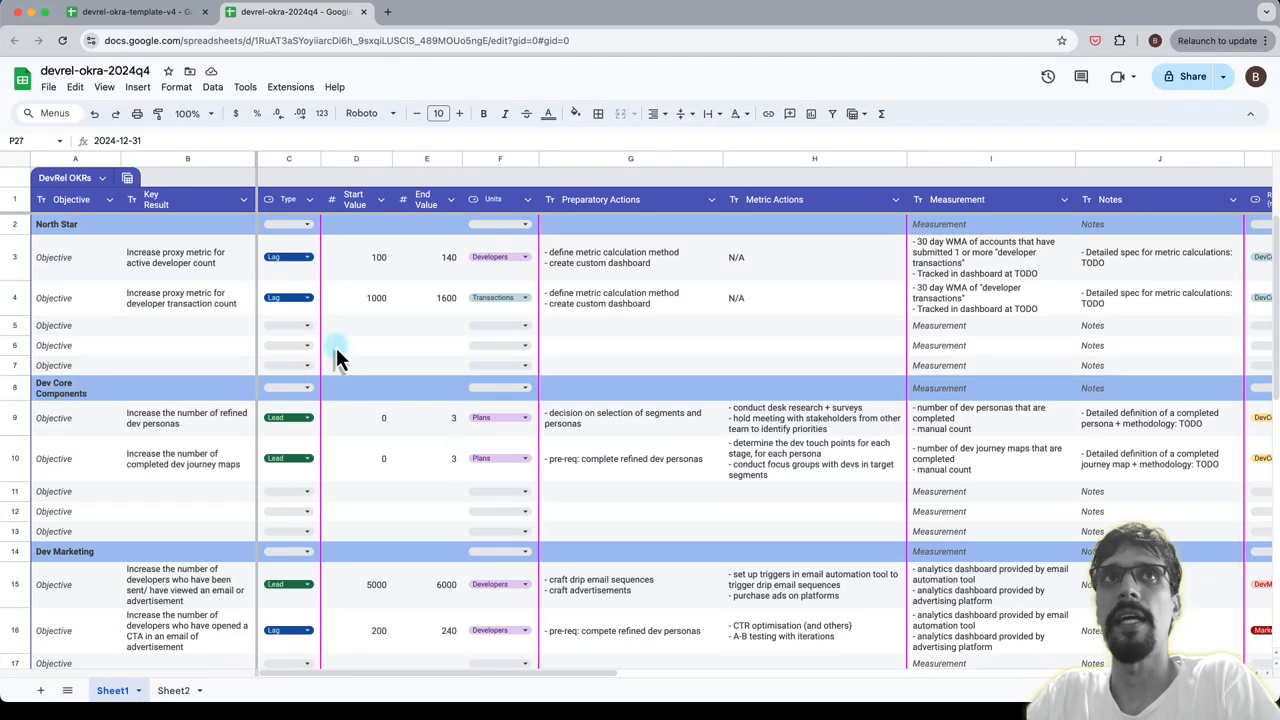
{"action": "mouse_move", "coordinate": [156, 258]}
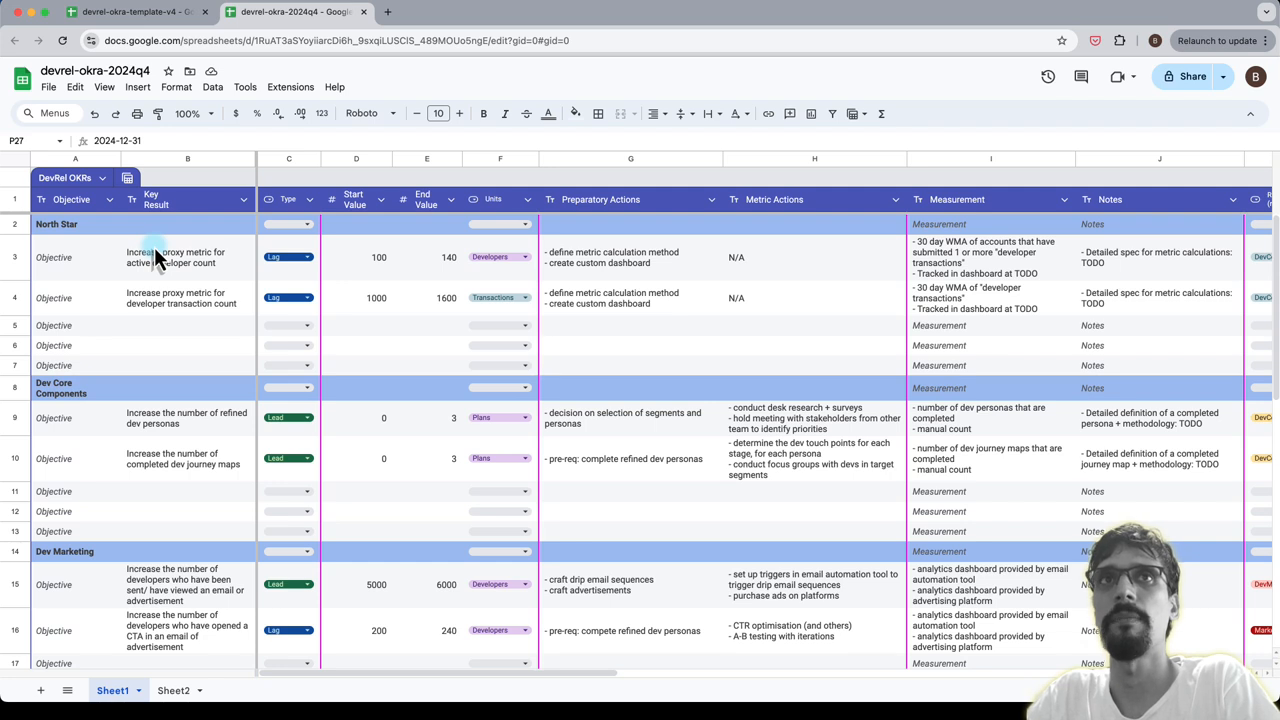
{"action": "mouse_move", "coordinate": [196, 330]}
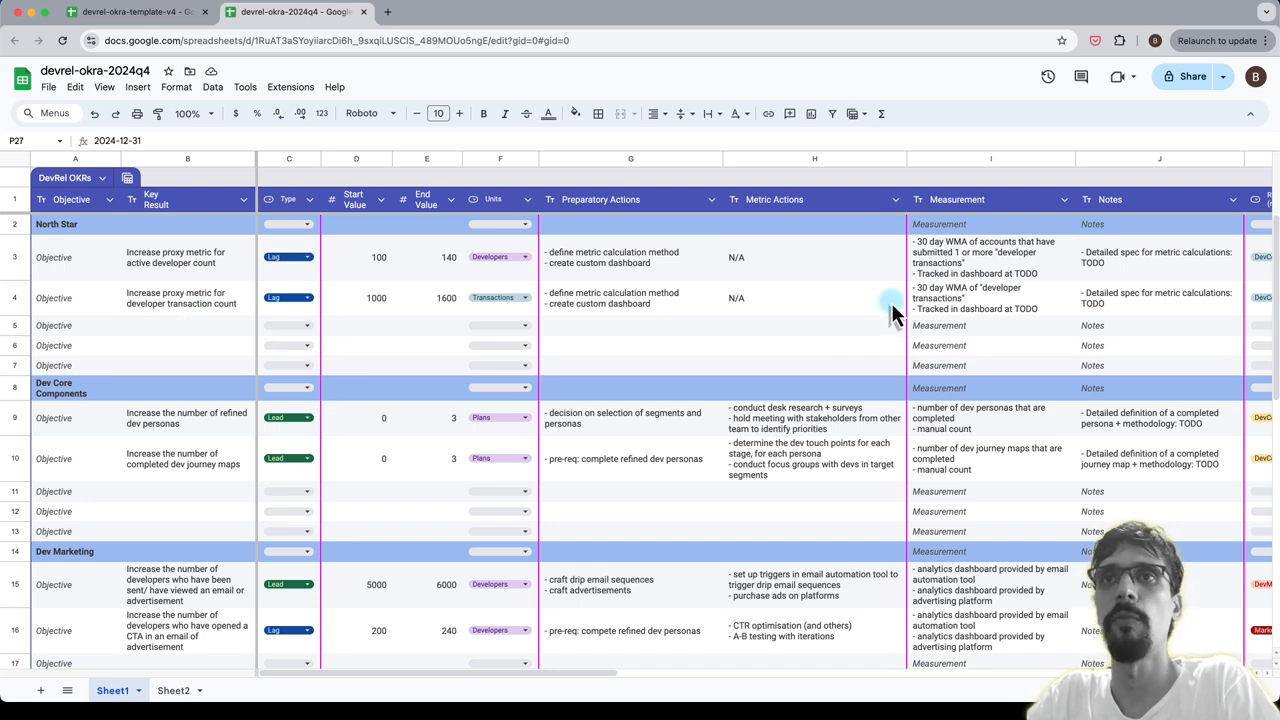
{"action": "mouse_move", "coordinate": [824, 300]}
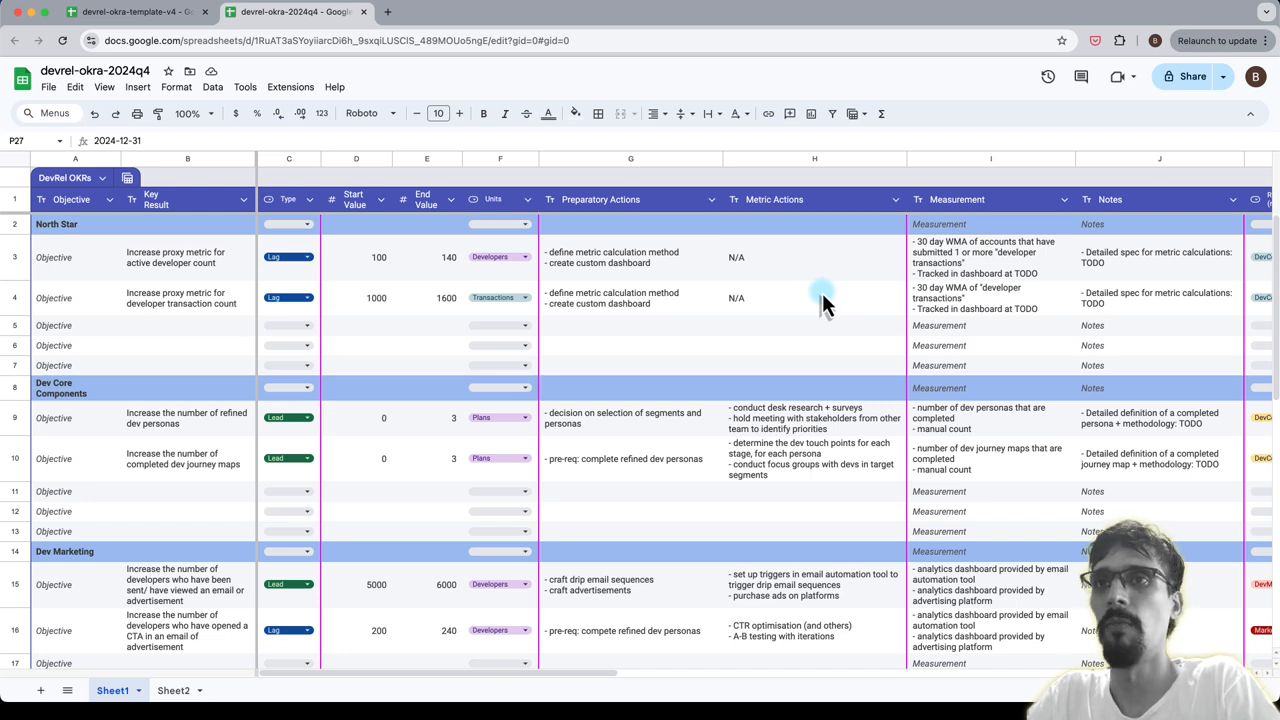
Bring the Measurement and Notes columns into view and read the first key result's spec note.
{"action": "scroll", "scroll_direction": "right", "scroll_amount": 3}
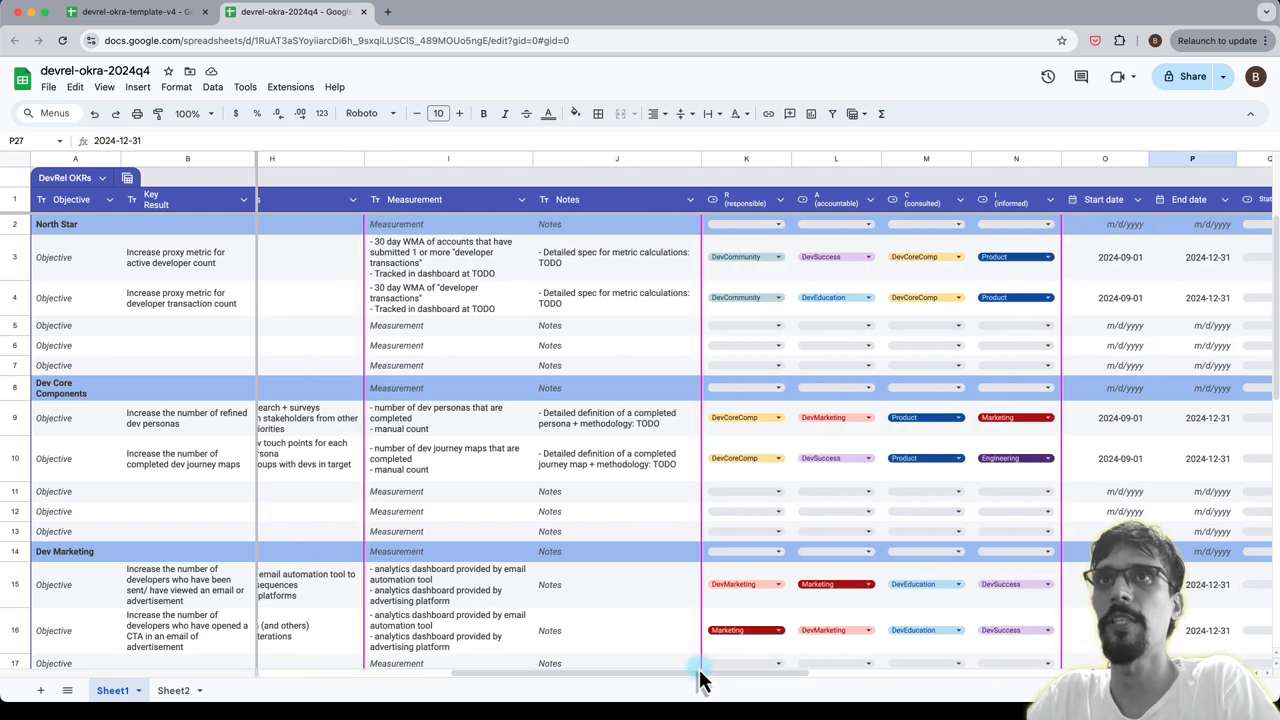
{"action": "left_click", "coordinate": [448, 158]}
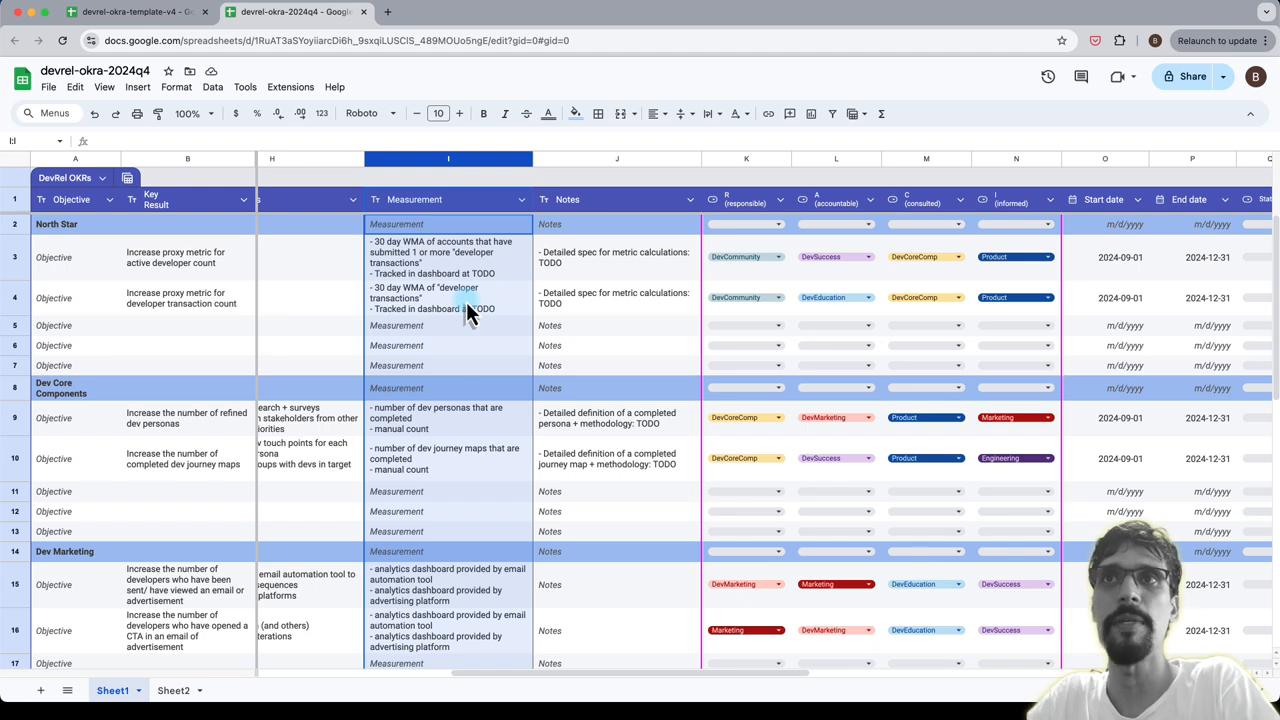
{"action": "left_click", "coordinate": [616, 256]}
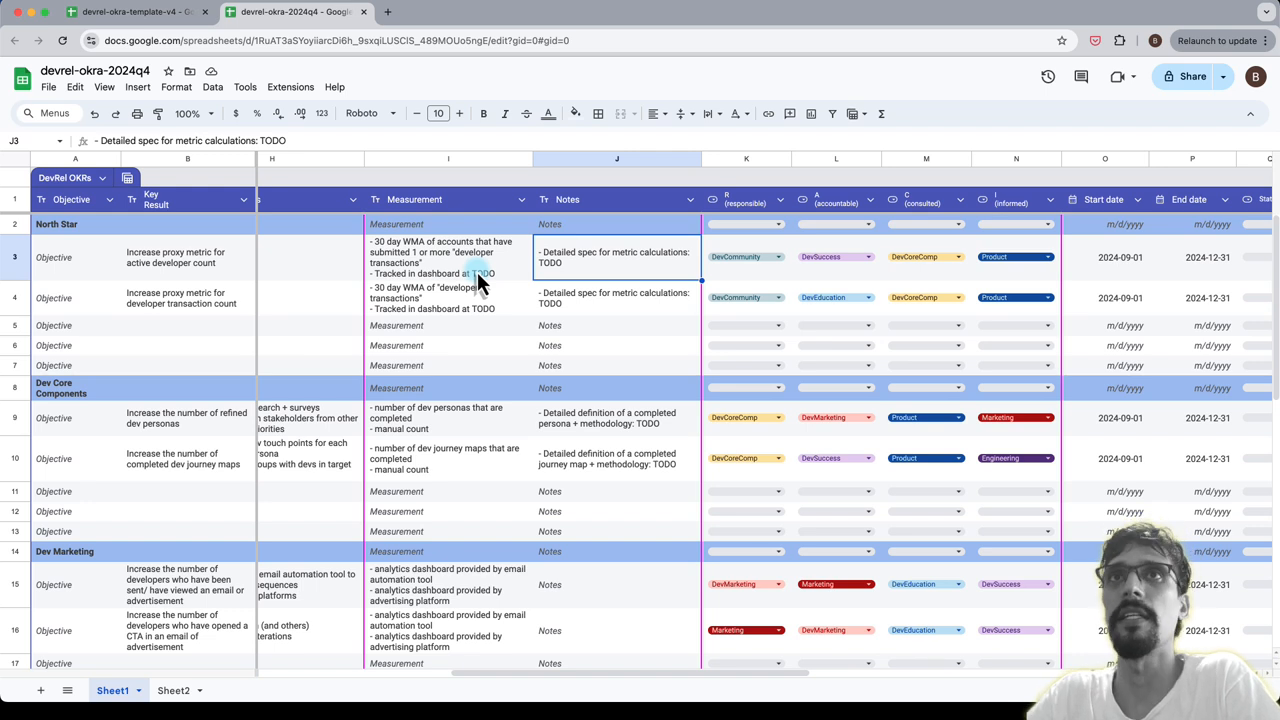
{"action": "mouse_move", "coordinate": [476, 330]}
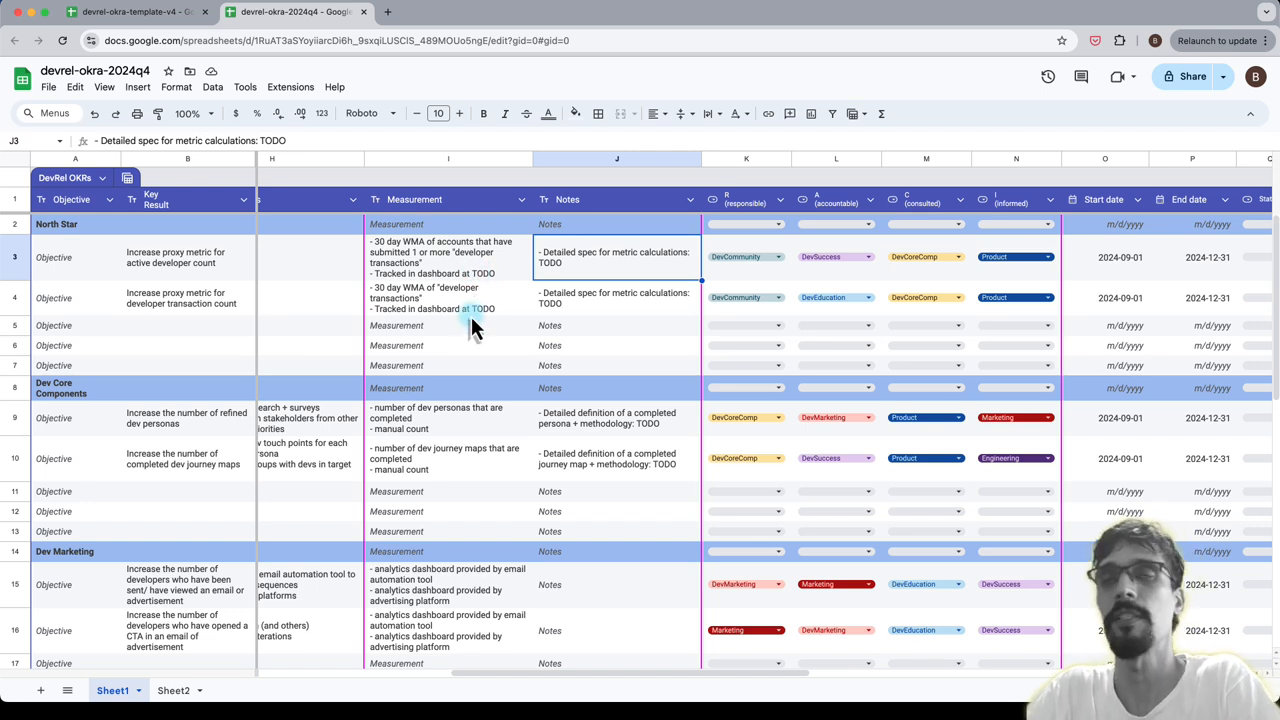
{"action": "mouse_move", "coordinate": [544, 344]}
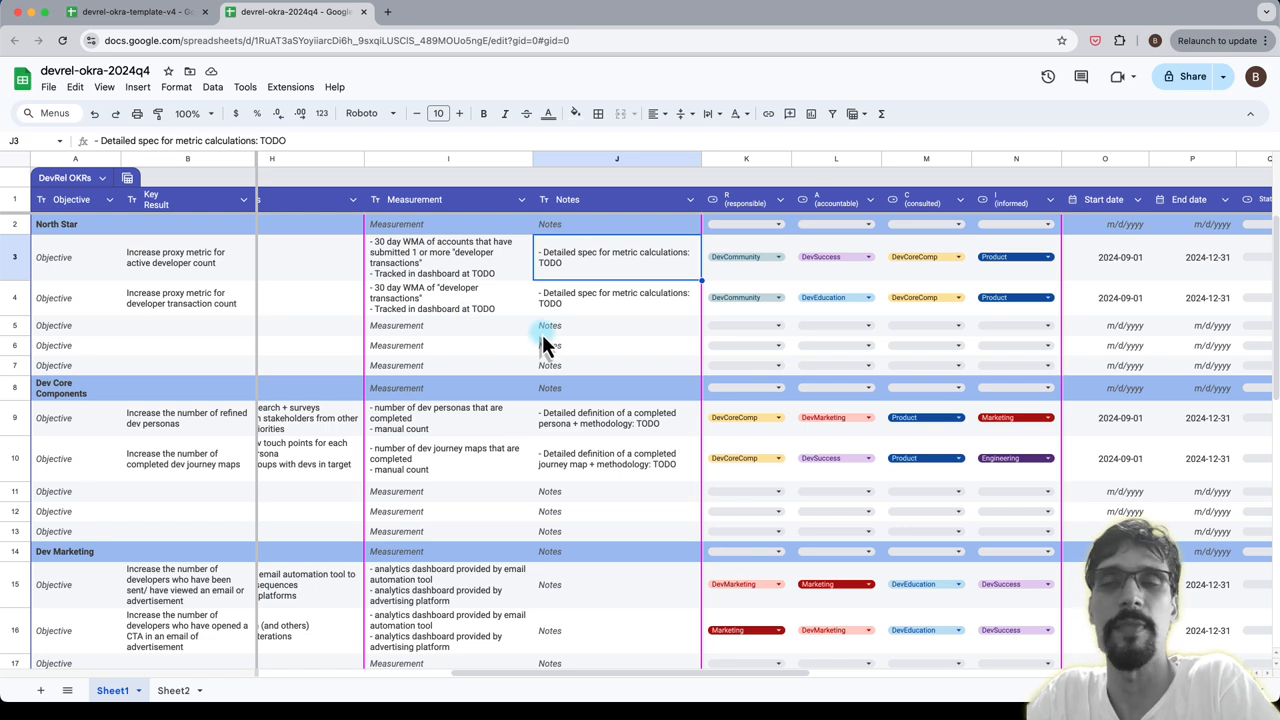
{"action": "mouse_move", "coordinate": [640, 380]}
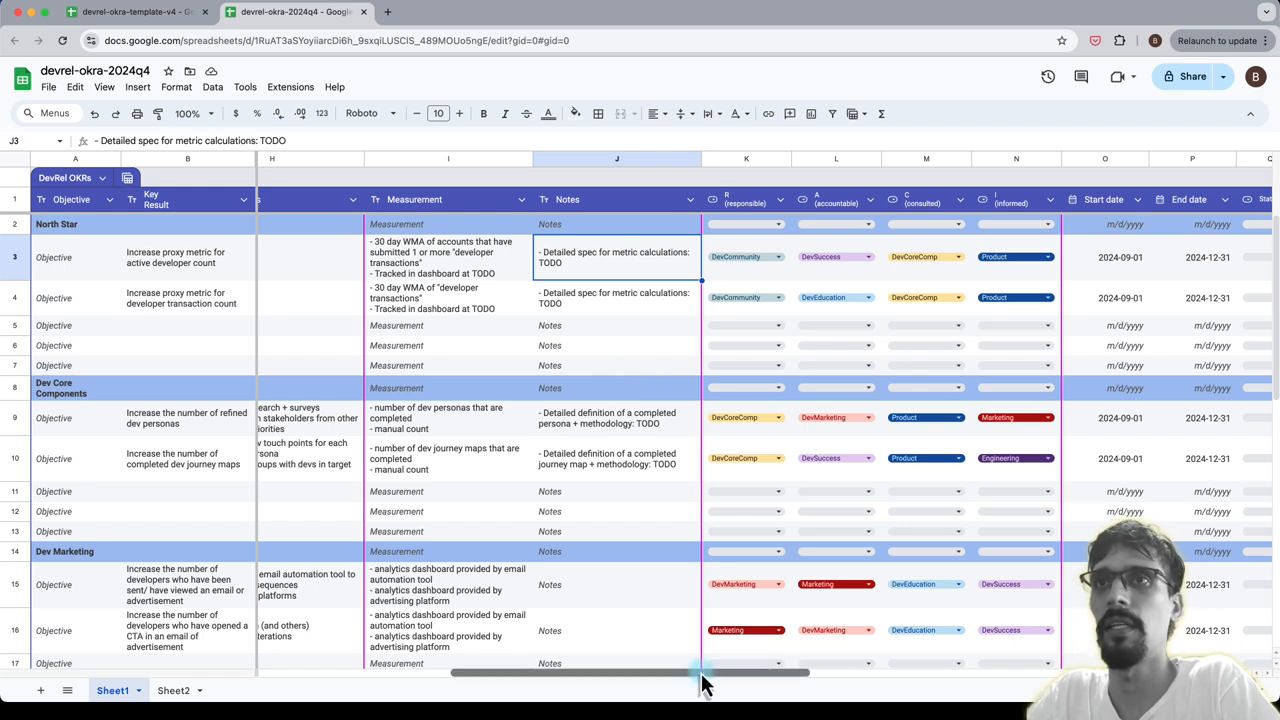
Shift the view so metric actions, measurement and notes sit beside the responsibility columns.
{"action": "left_click_drag", "start_coordinate": [700, 672], "coordinate": [480, 672]}
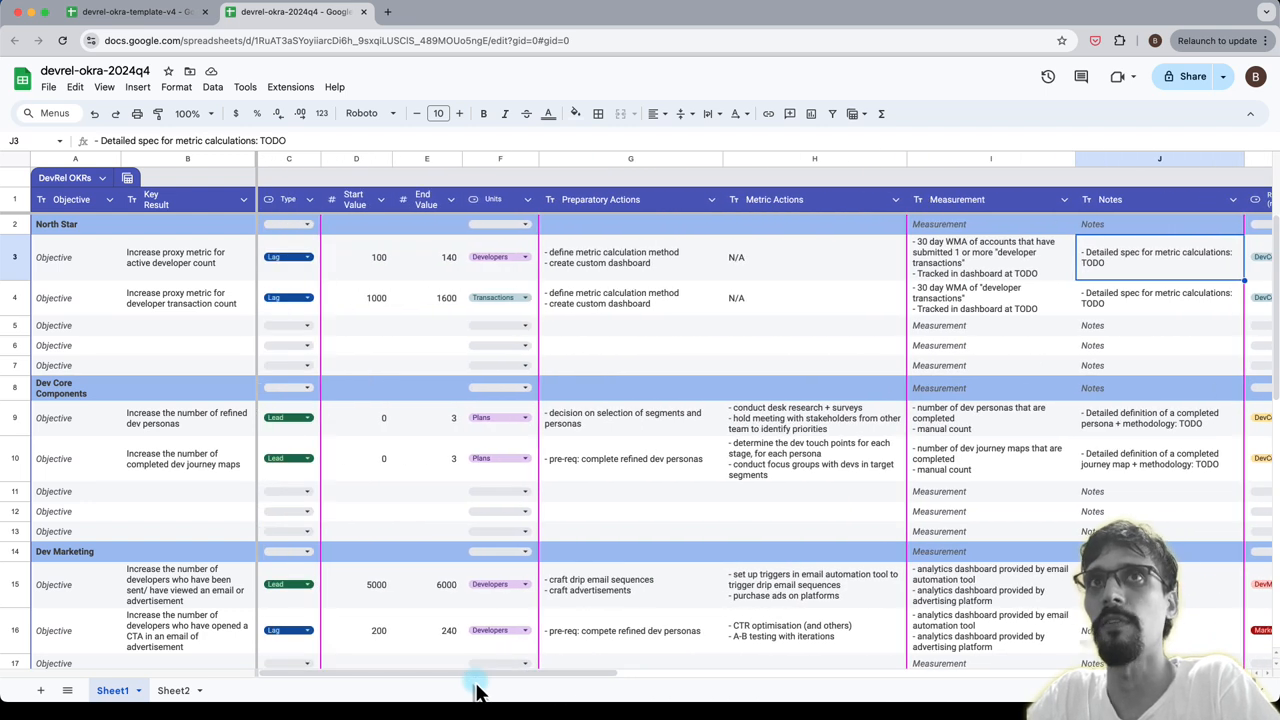
{"action": "mouse_move", "coordinate": [432, 284]}
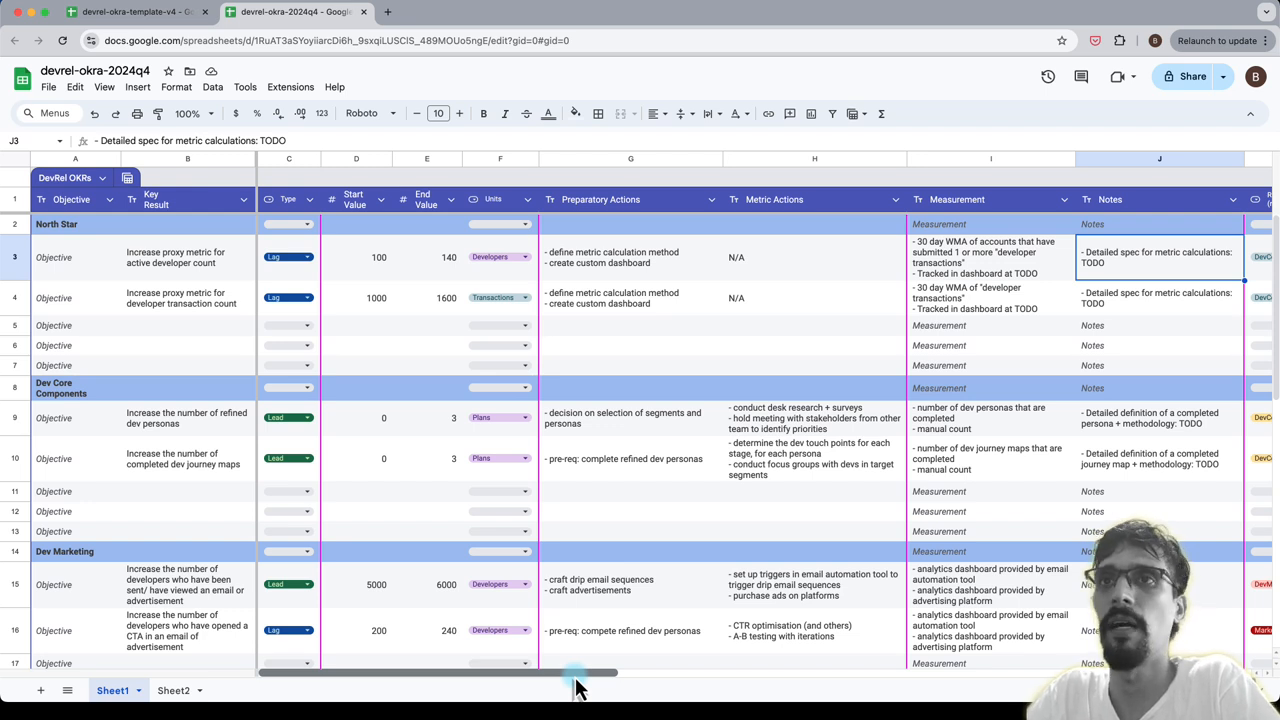
{"action": "left_click_drag", "start_coordinate": [580, 672], "coordinate": [616, 672]}
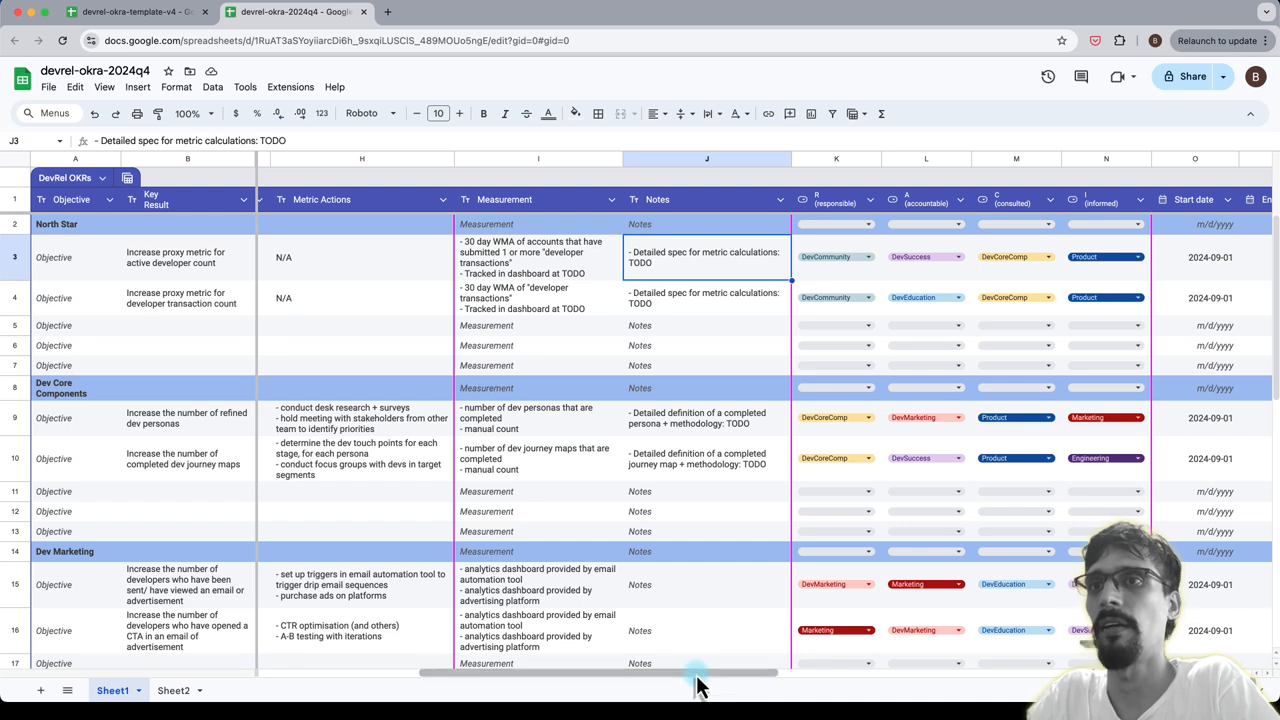
Scroll back to the leftmost columns showing types, start/end values and units.
{"action": "scroll", "scroll_direction": "right", "scroll_amount": 3}
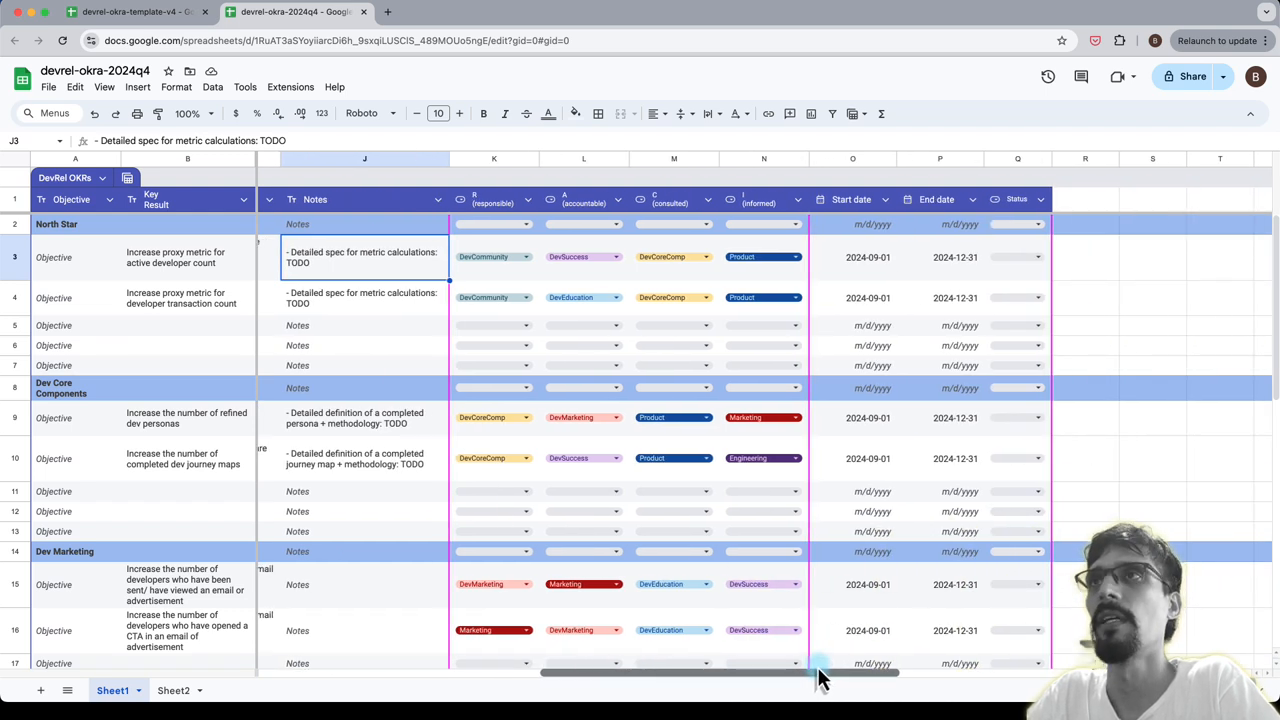
{"action": "scroll", "scroll_direction": "left", "scroll_amount": 3}
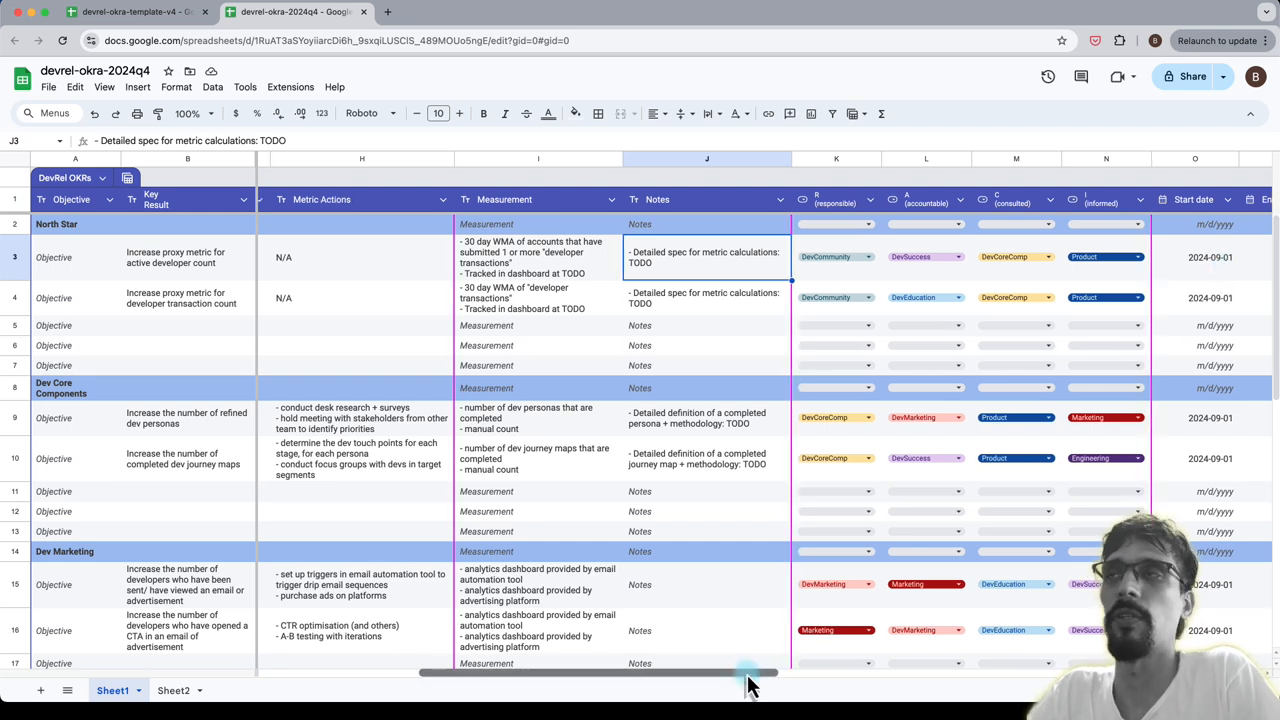
{"action": "left_click_drag", "start_coordinate": [750, 672], "coordinate": [880, 672]}
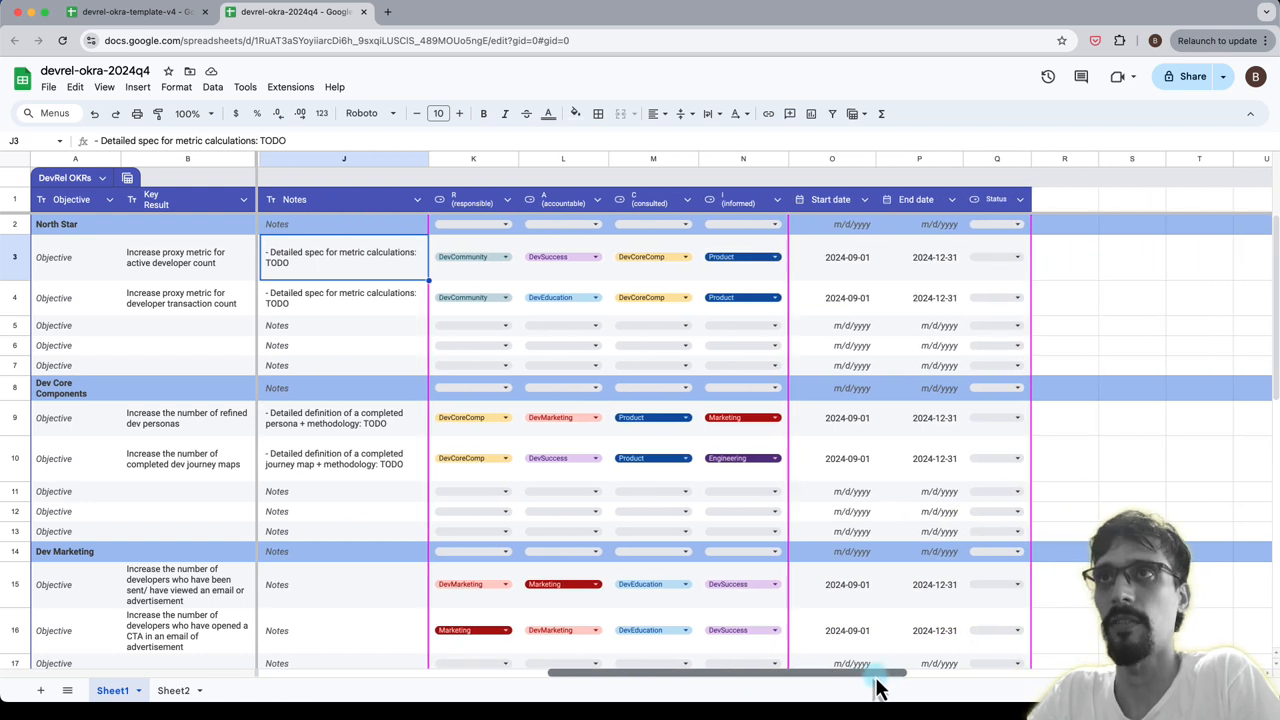
{"action": "scroll", "scroll_direction": "left", "scroll_amount": 3}
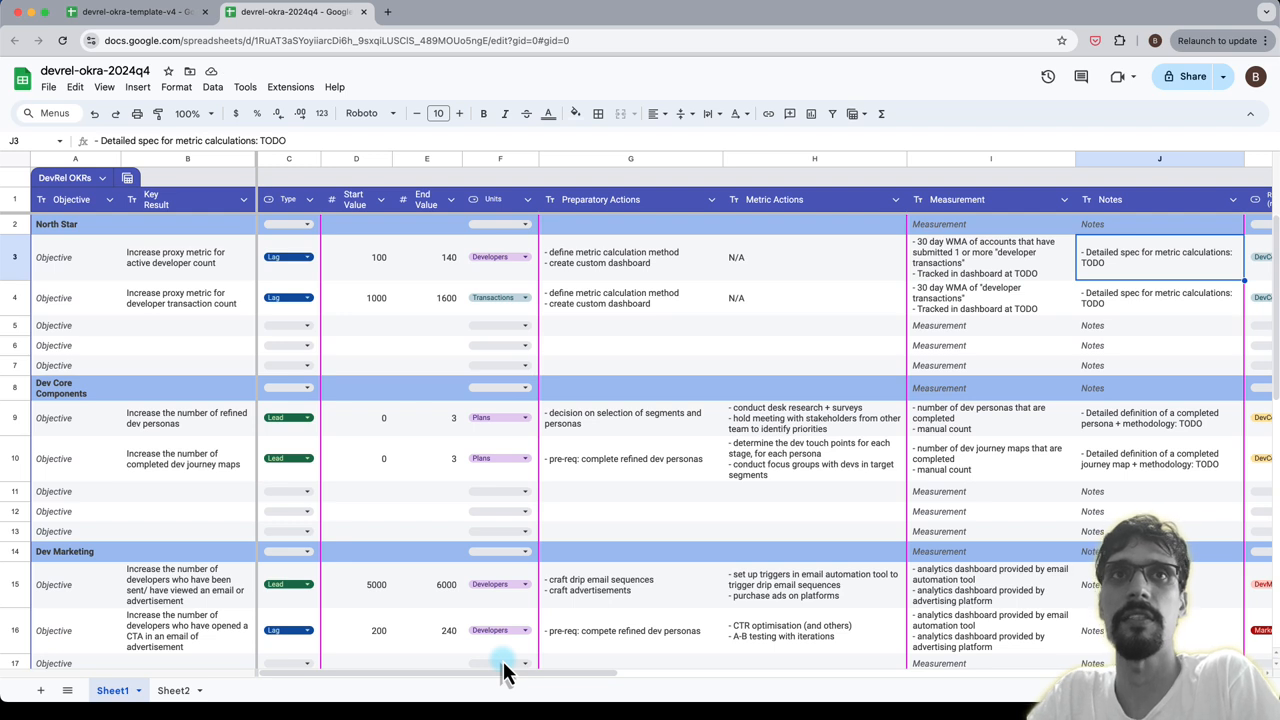
{"action": "mouse_move", "coordinate": [138, 596]}
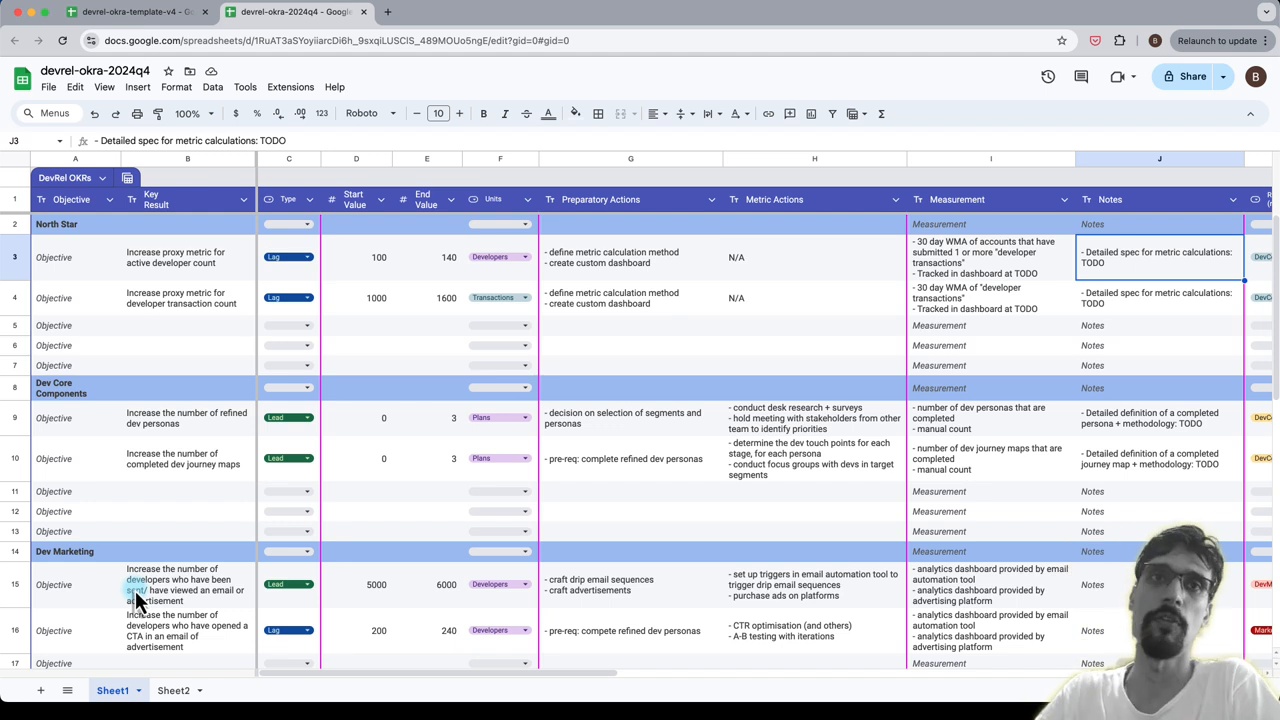
{"action": "scroll", "scroll_direction": "down", "scroll_amount": 3}
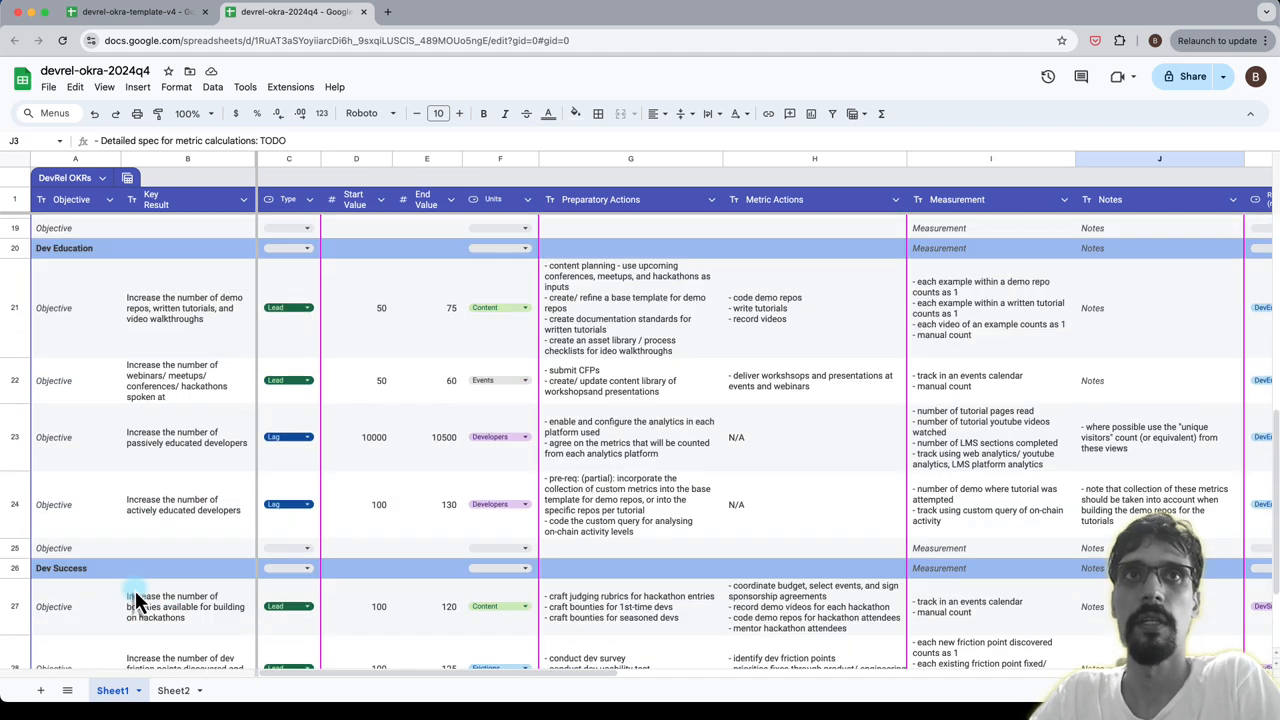
{"action": "left_click", "coordinate": [188, 504]}
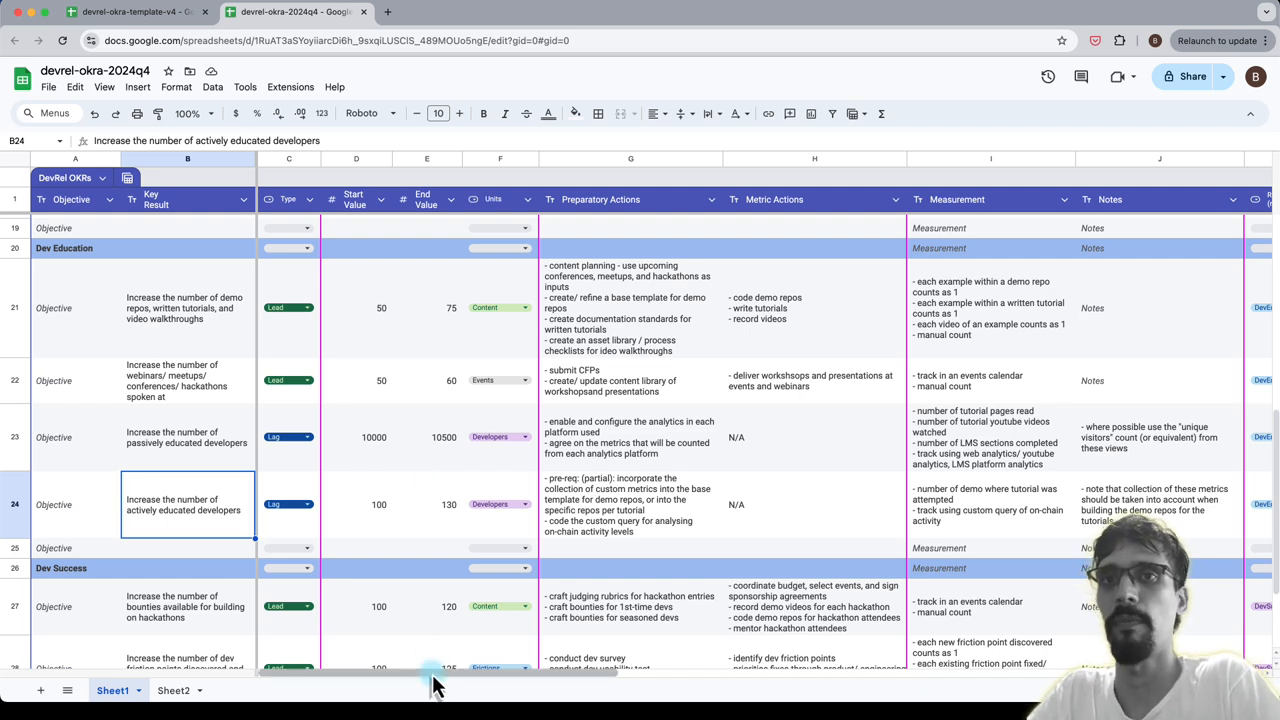
{"action": "scroll", "scroll_direction": "right", "scroll_amount": 3}
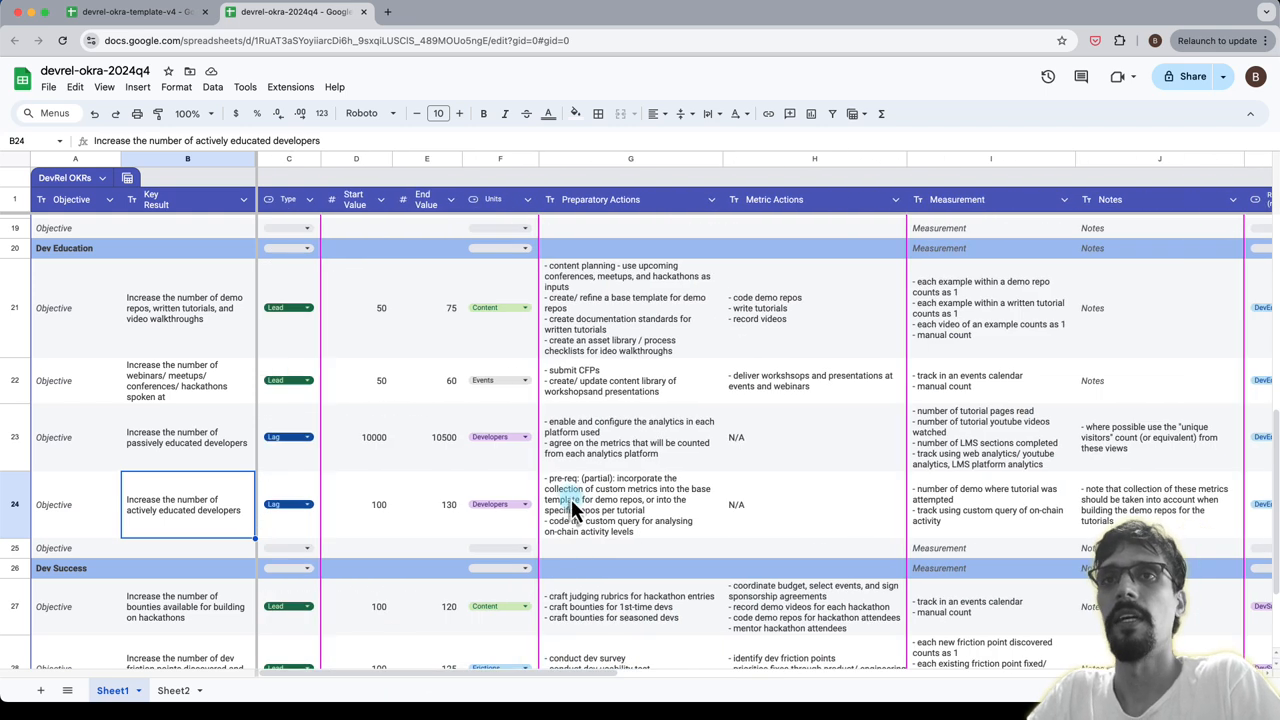
{"action": "scroll", "scroll_direction": "up", "scroll_amount": 3}
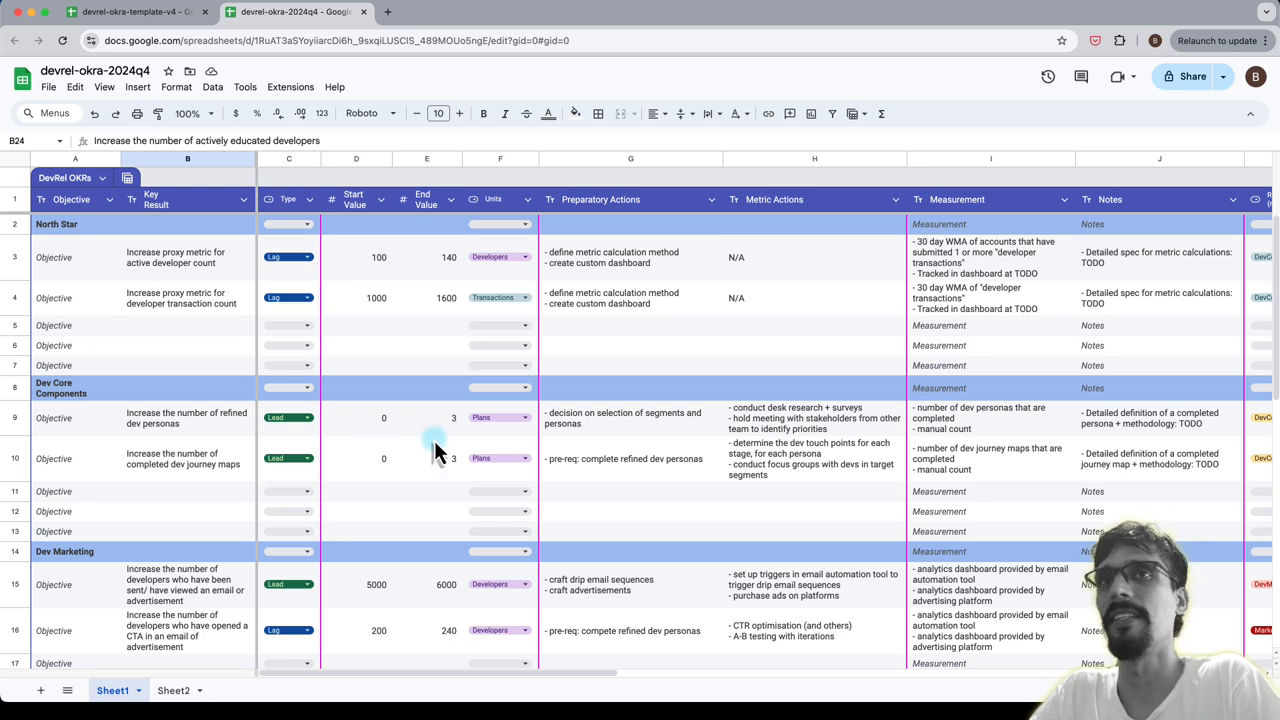
{"action": "mouse_move", "coordinate": [636, 410]}
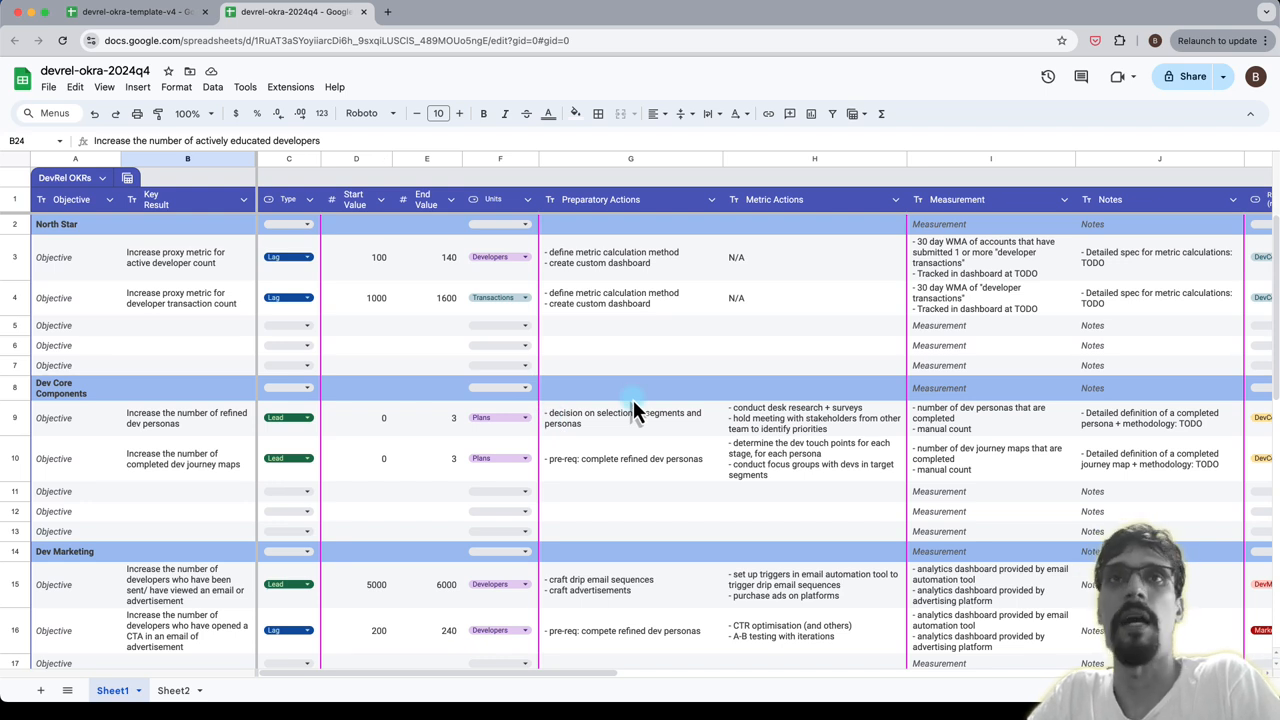
{"action": "mouse_move", "coordinate": [770, 436]}
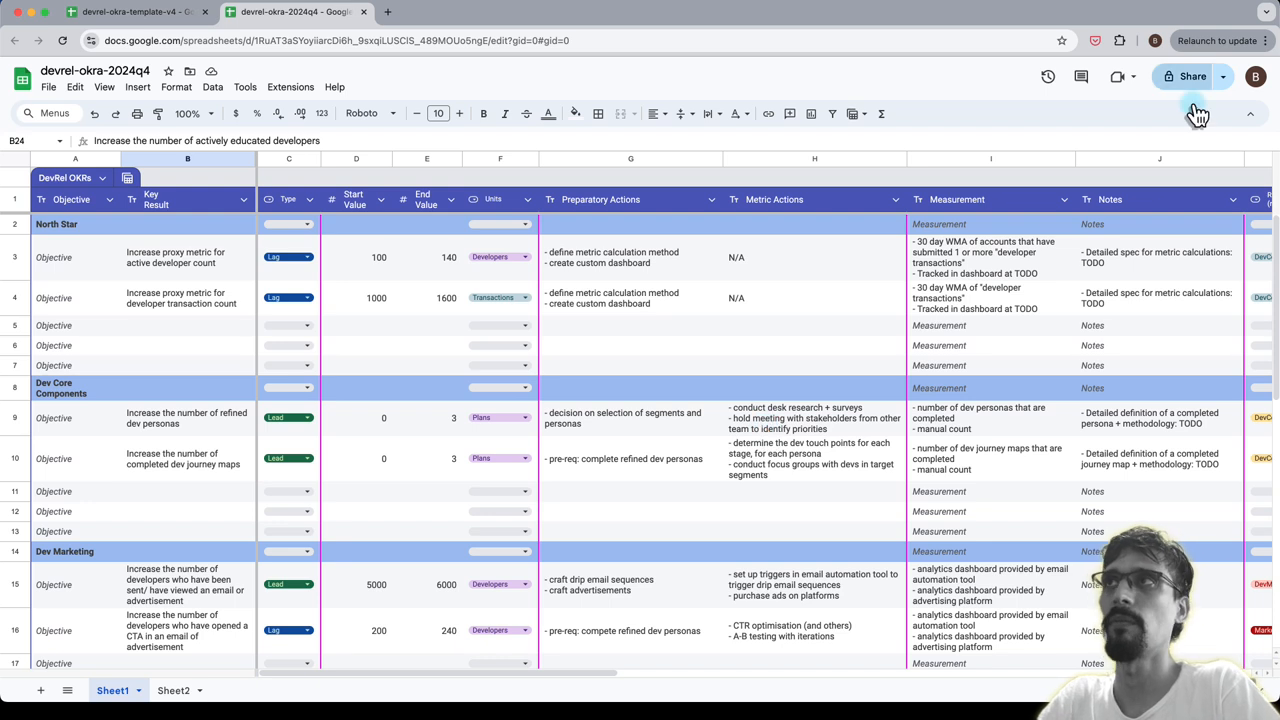
{"action": "mouse_move", "coordinate": [1196, 112]}
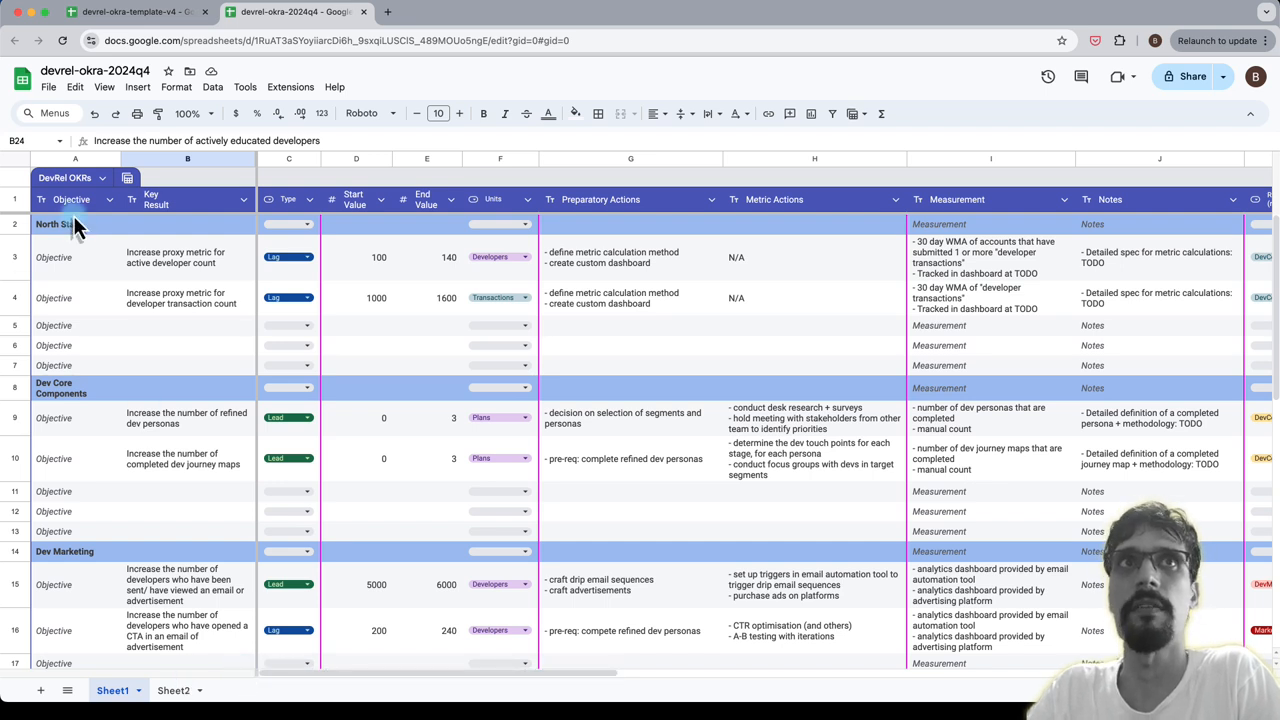
Select the North Star heading in A2, review the sections below, and begin rewriting it.
{"action": "left_click", "coordinate": [76, 224]}
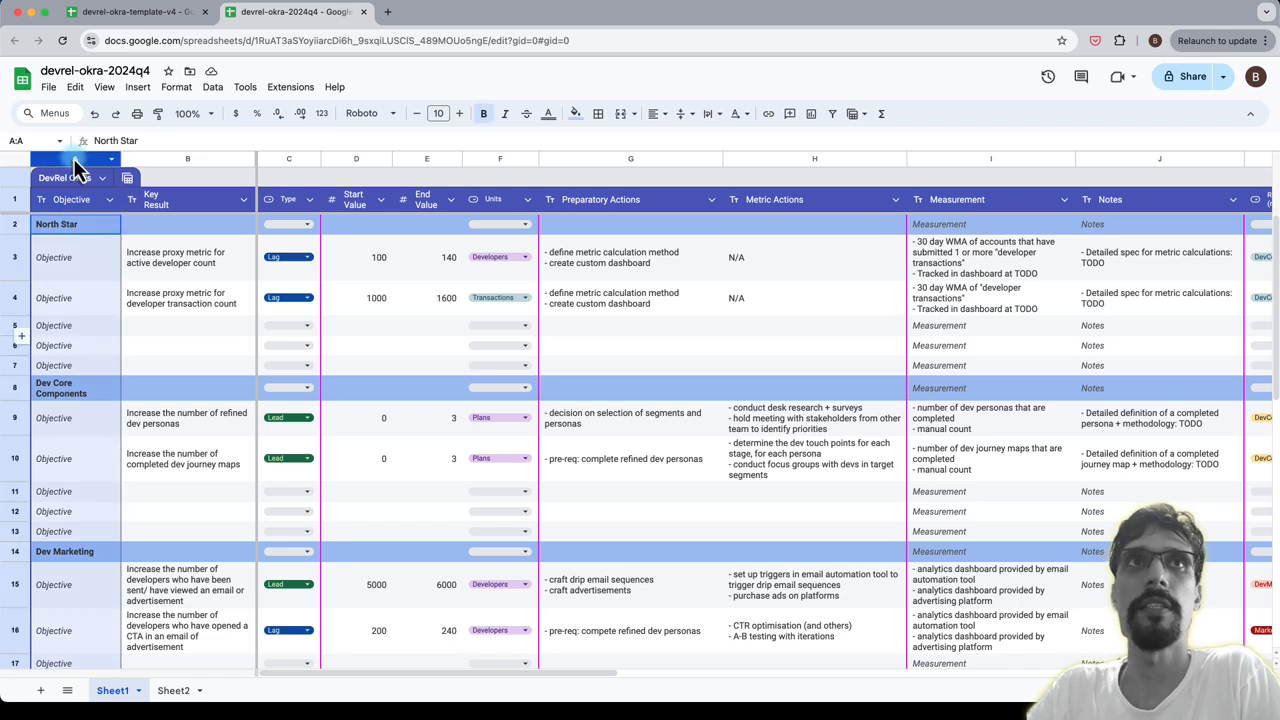
{"action": "left_click", "coordinate": [76, 224]}
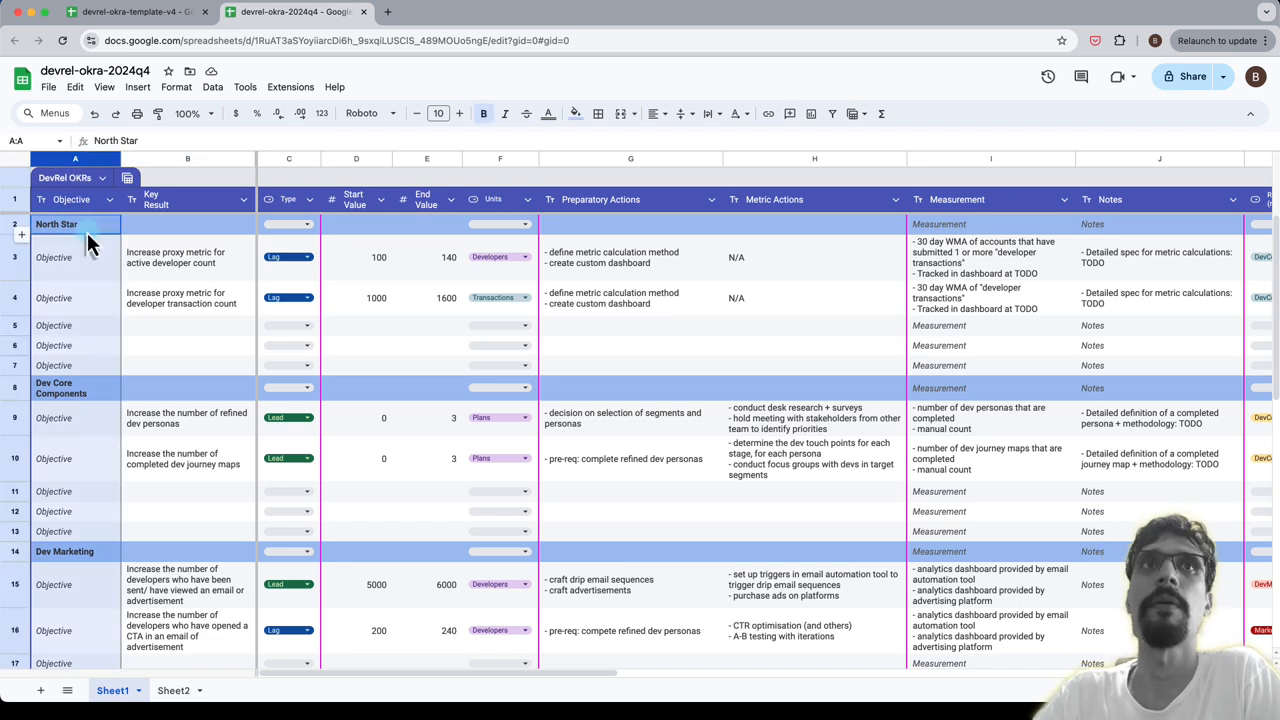
{"action": "left_click", "coordinate": [76, 224]}
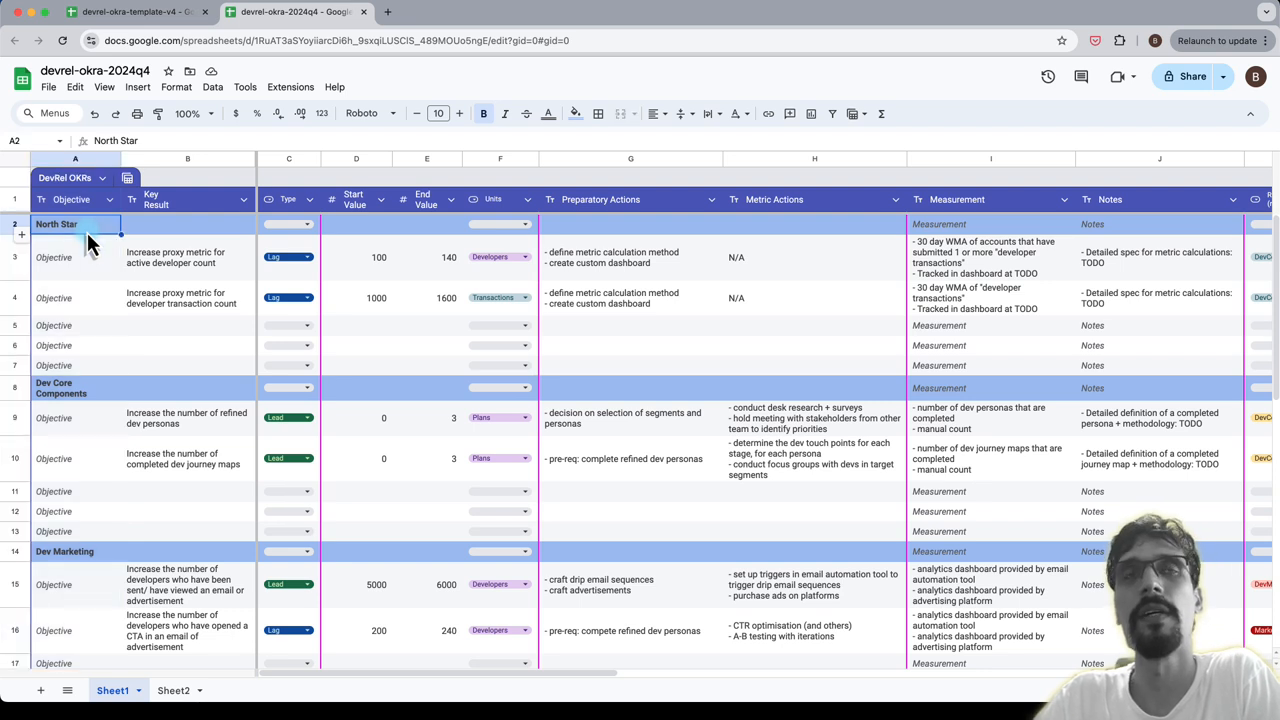
{"action": "scroll", "scroll_direction": "down", "scroll_amount": 3}
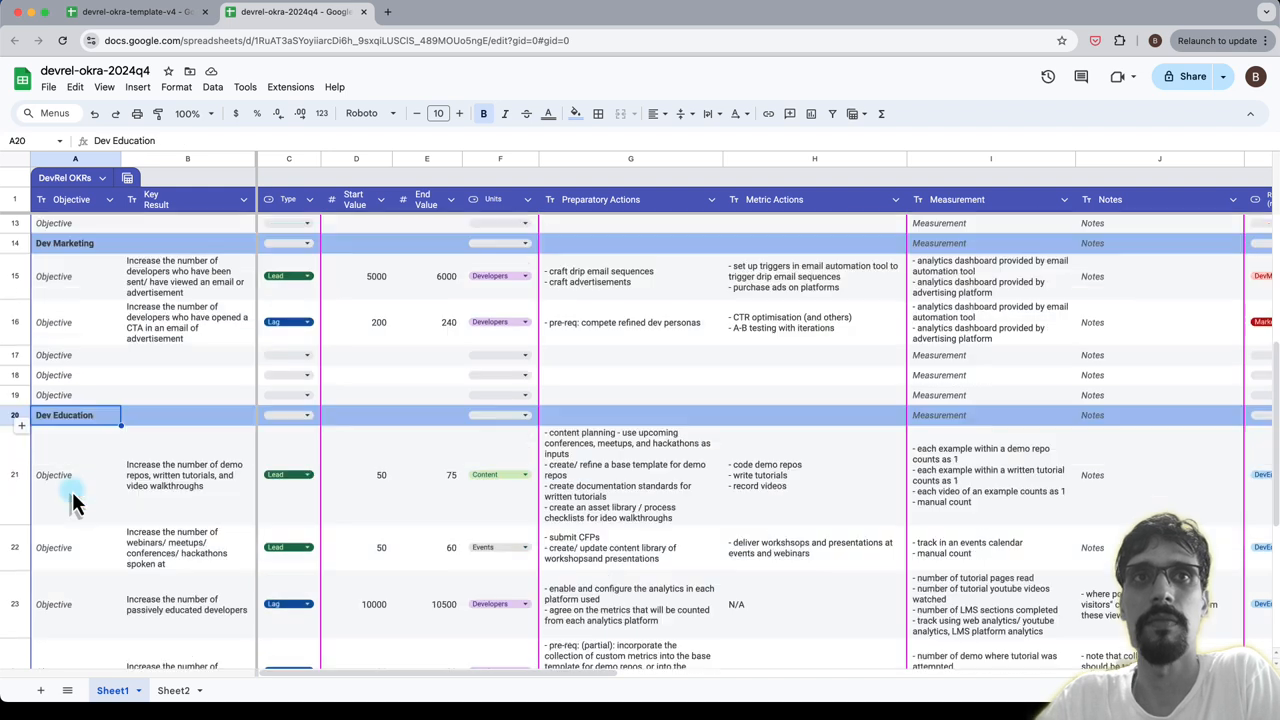
{"action": "scroll", "scroll_direction": "up", "scroll_amount": 3}
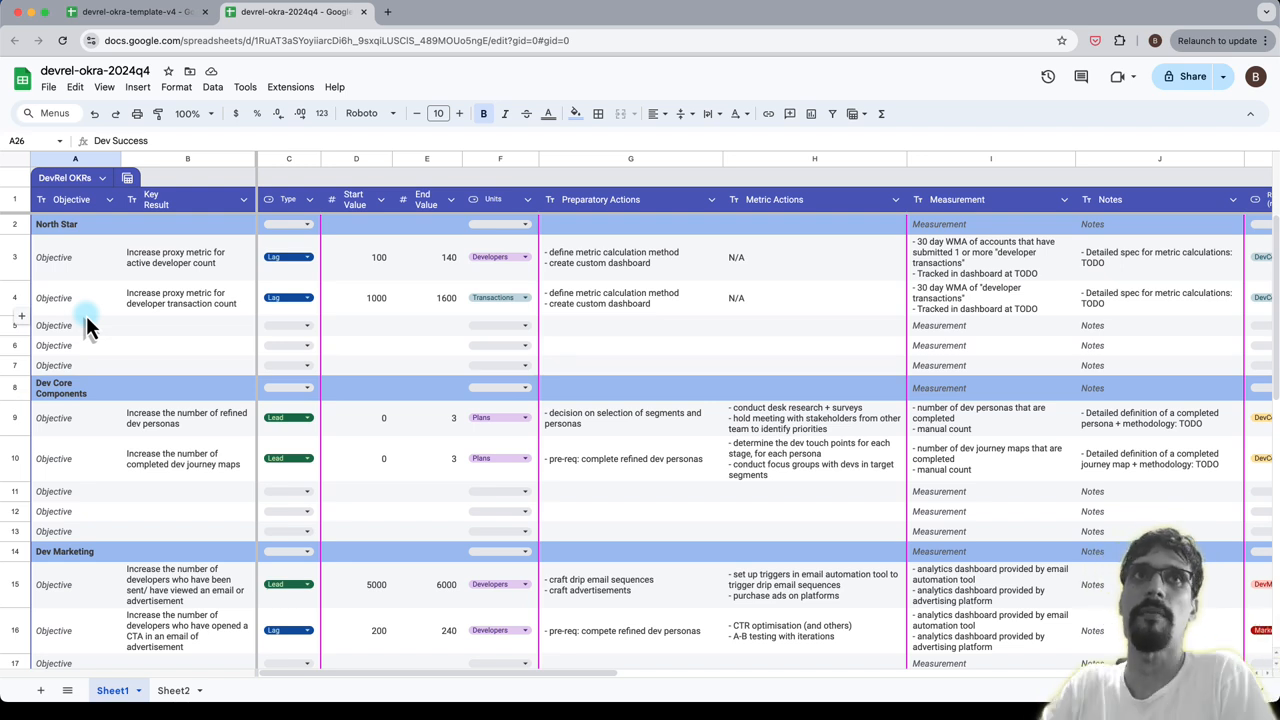
{"action": "left_click", "coordinate": [56, 224]}
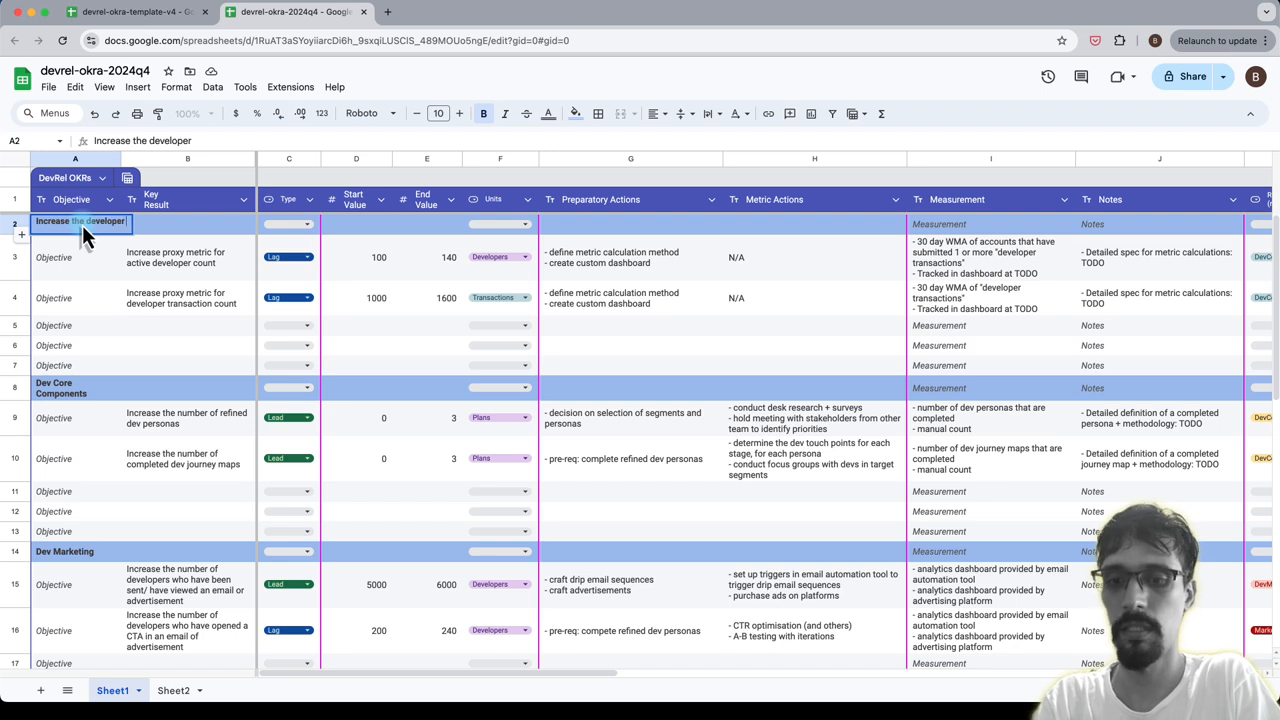
Enter a first objective wording about developer outreach for our tech.
{"action": "type", "text": "outreach"}
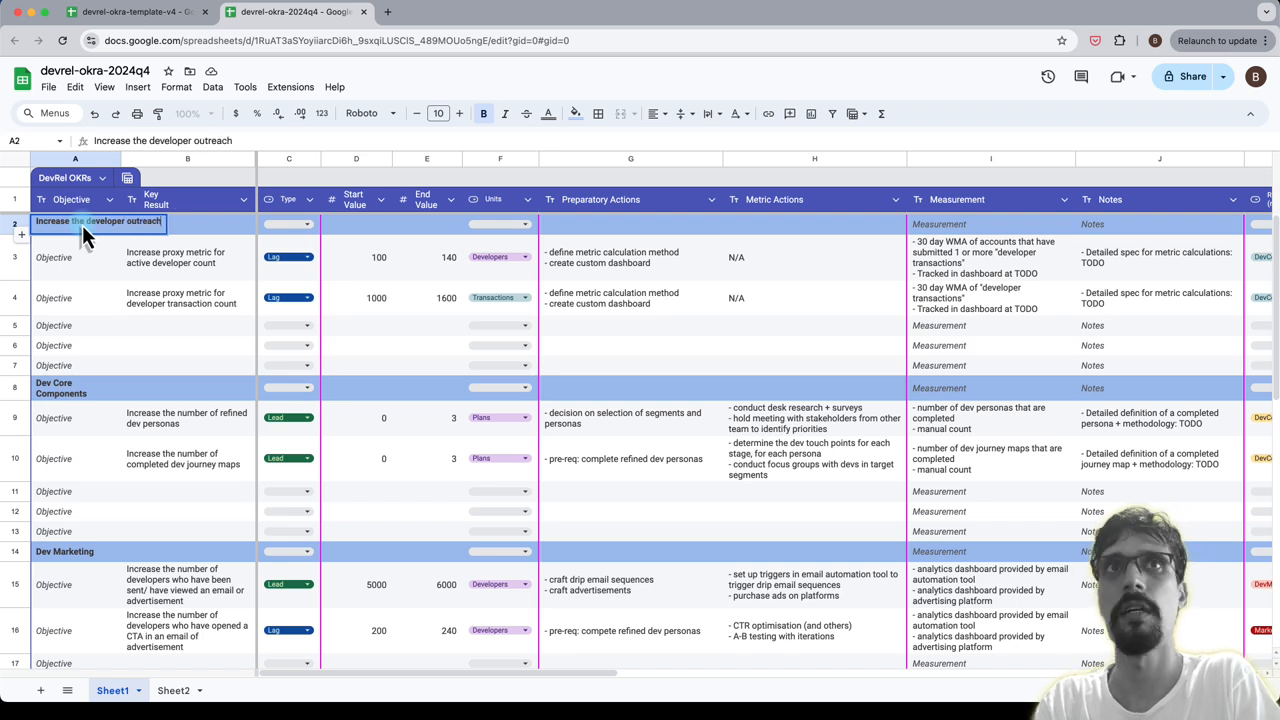
{"action": "type", "text": "for ou"}
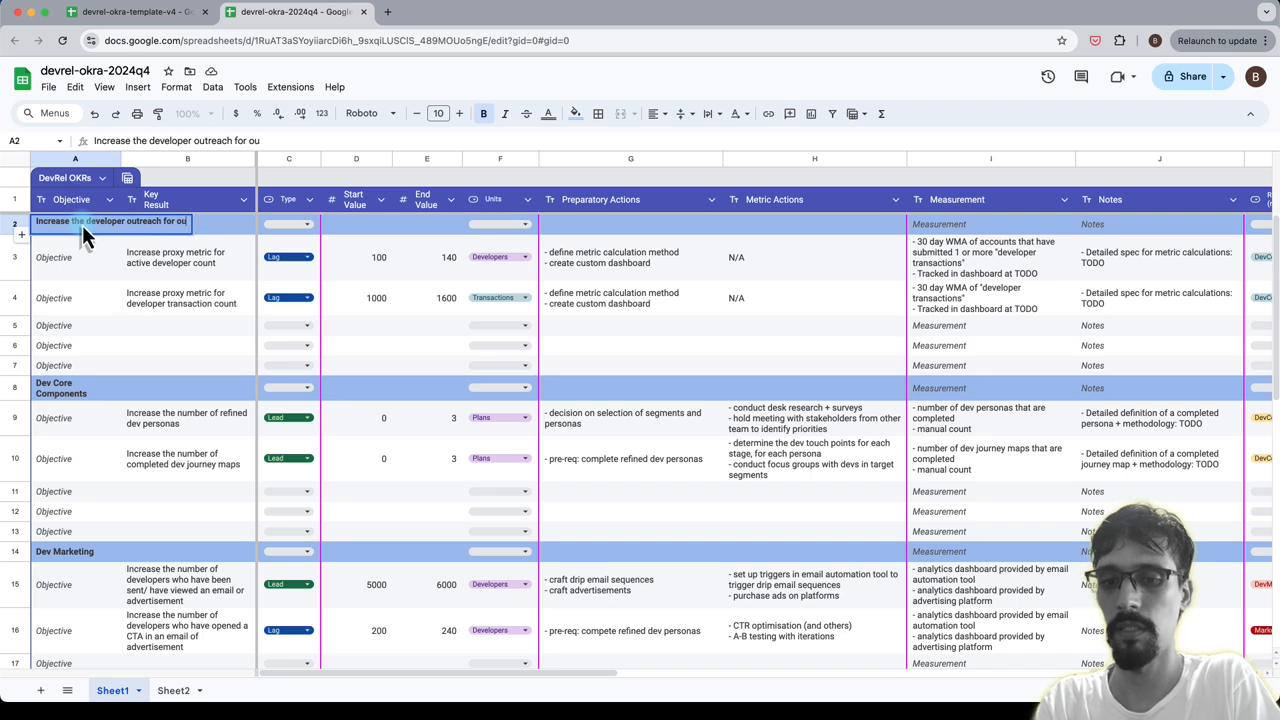
{"action": "type", "text": "tech platform"}
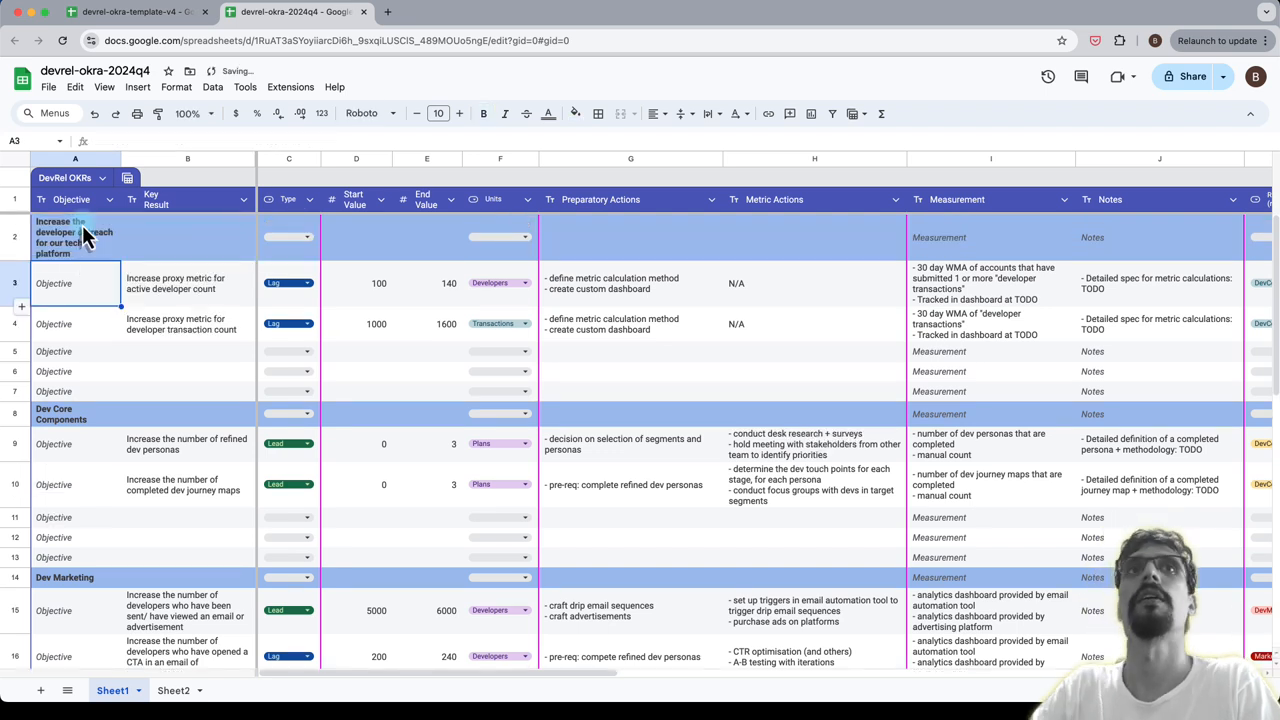
Try "More devs building on our platform" then restore the heading to North Star.
{"action": "left_click", "coordinate": [76, 236]}
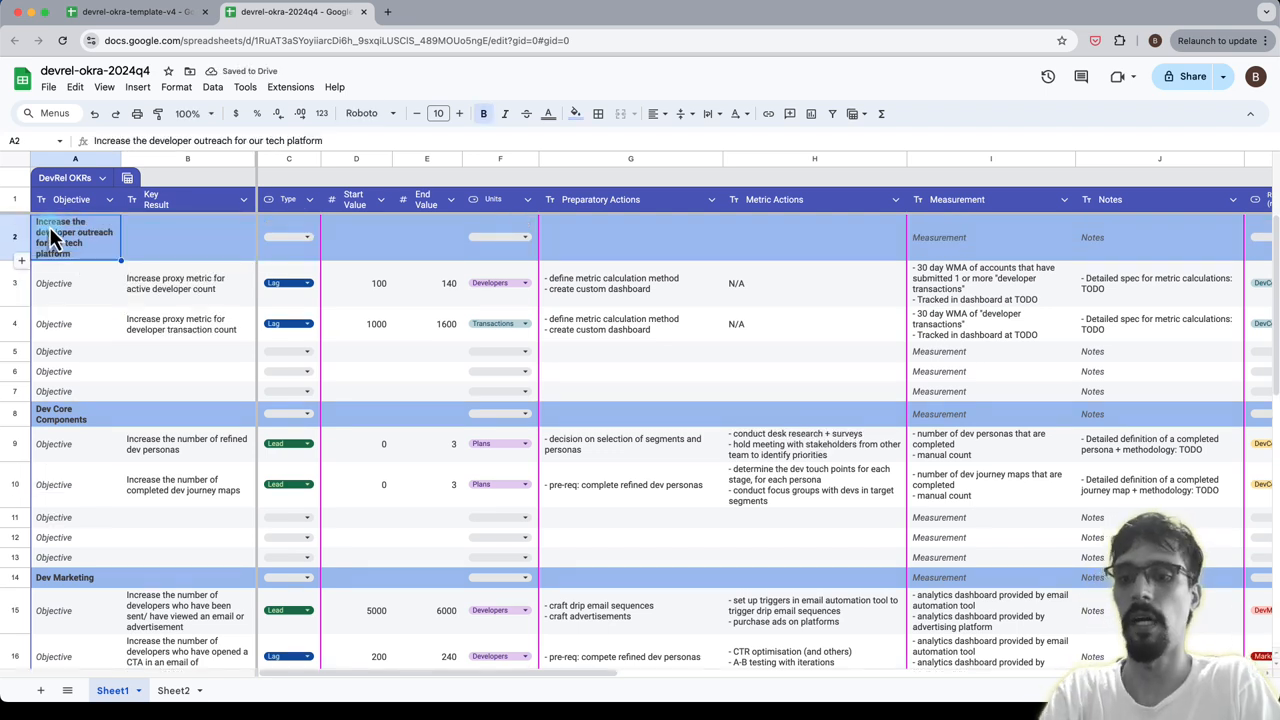
{"action": "type", "text": "More devs"}
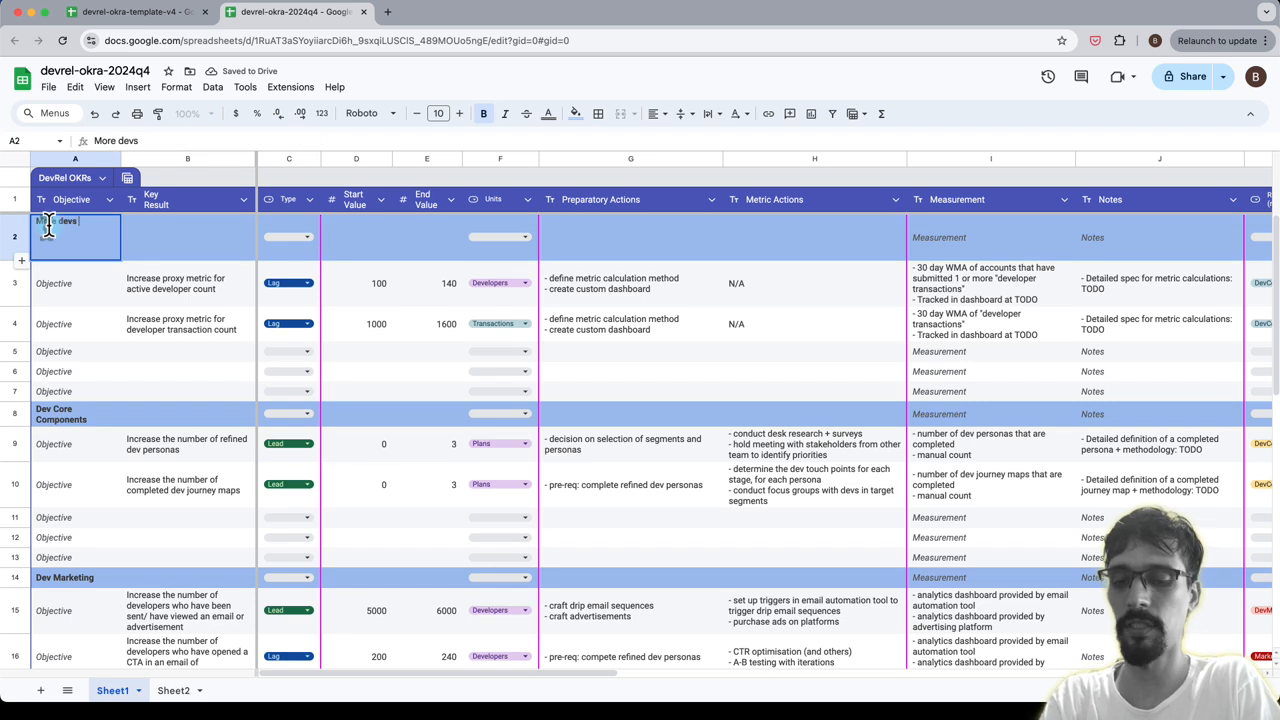
{"action": "type", "text": "building on our platform"}
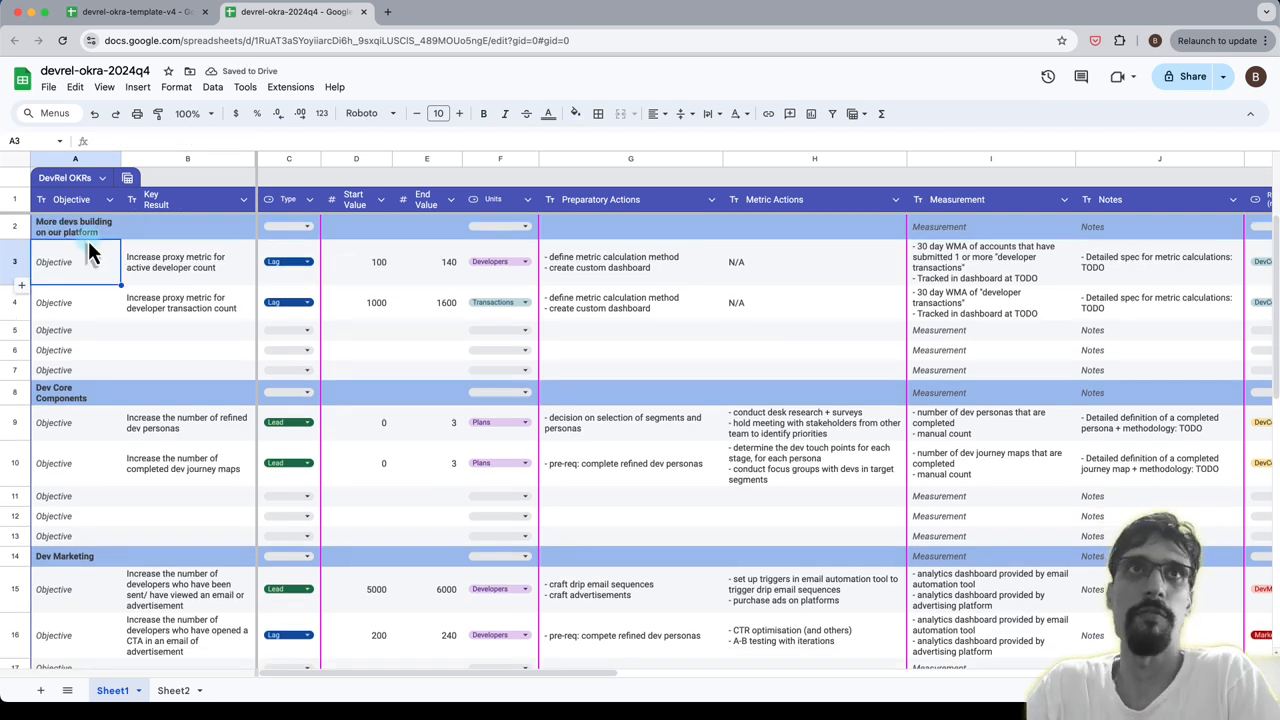
{"action": "type", "text": "North Star"}
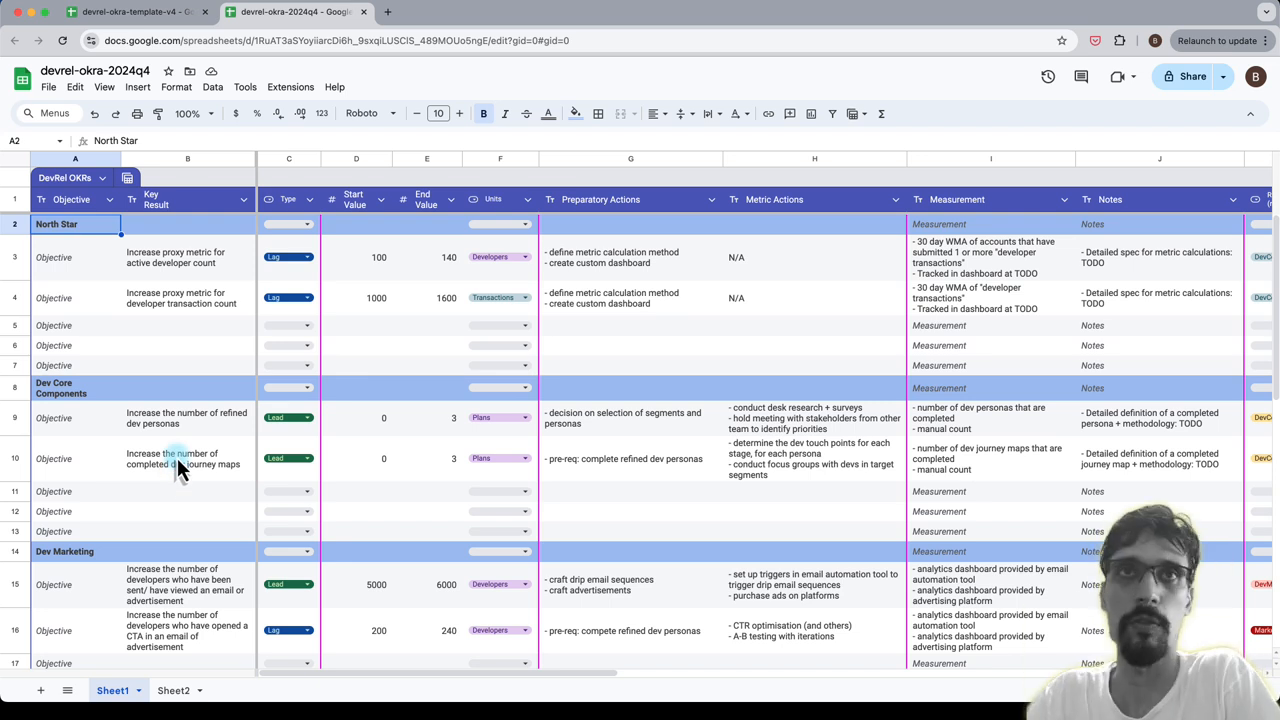
{"action": "mouse_move", "coordinate": [204, 376]}
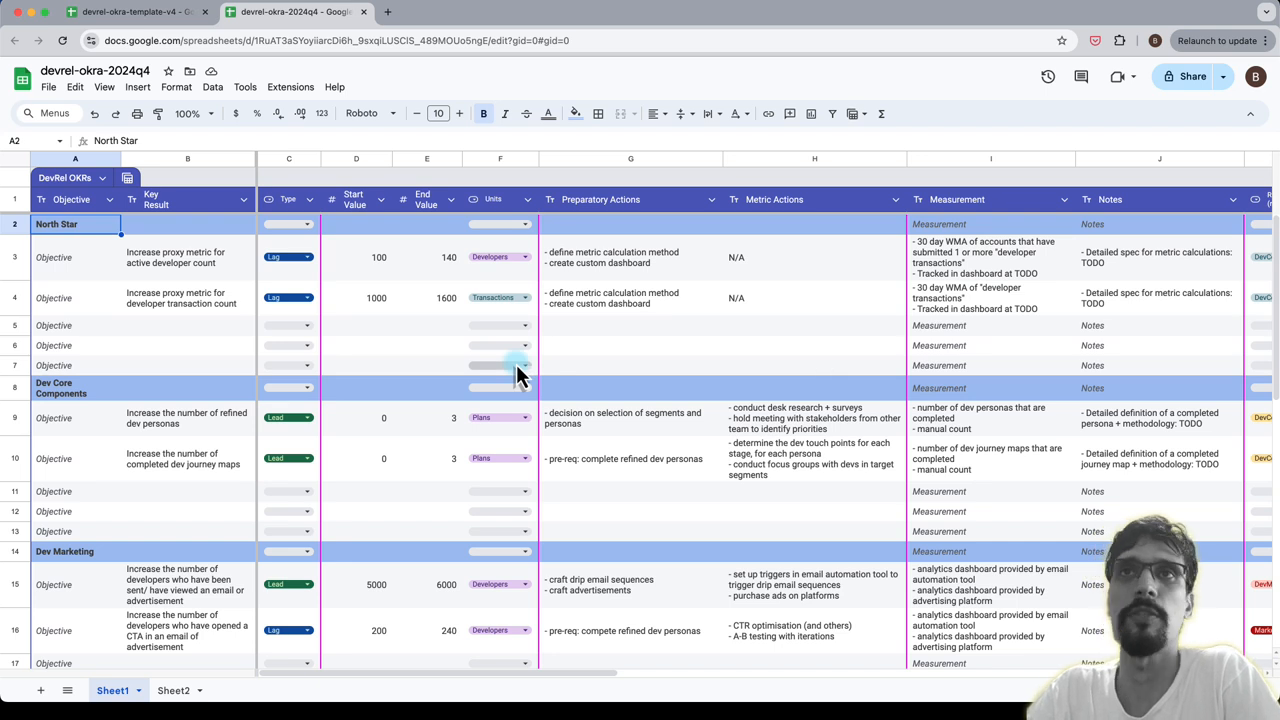
{"action": "mouse_move", "coordinate": [604, 468]}
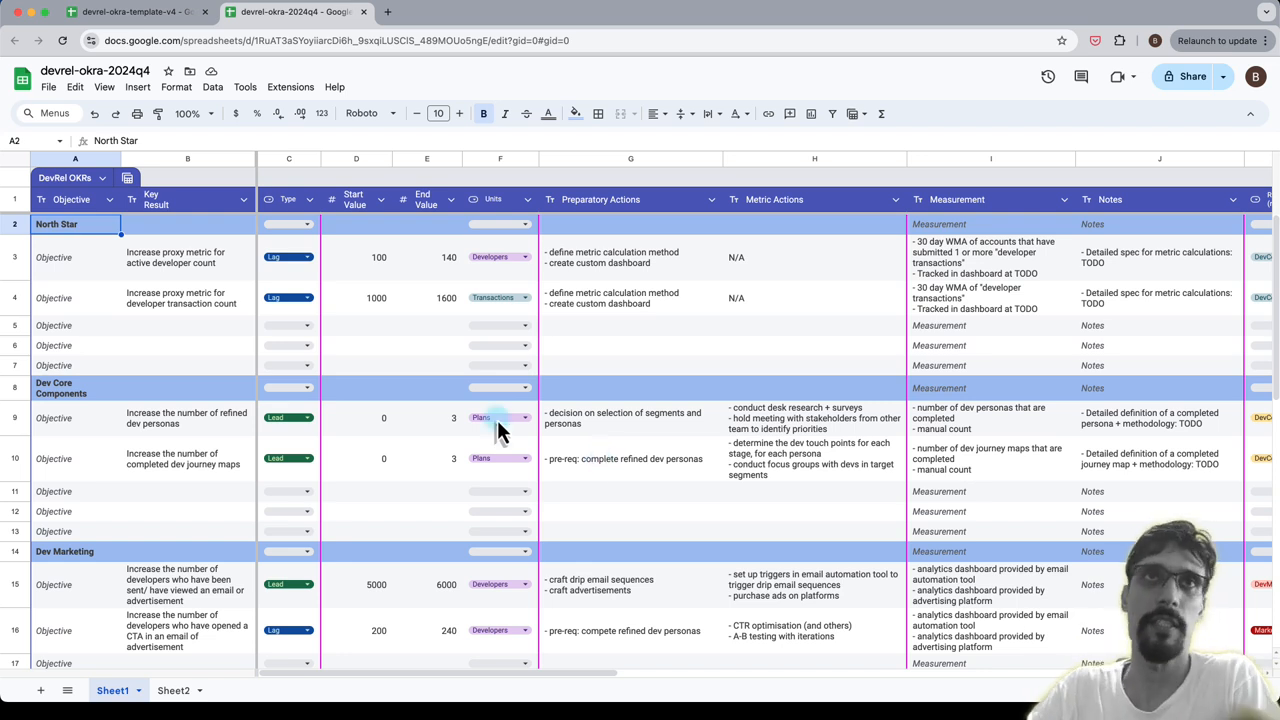
{"action": "mouse_move", "coordinate": [208, 324]}
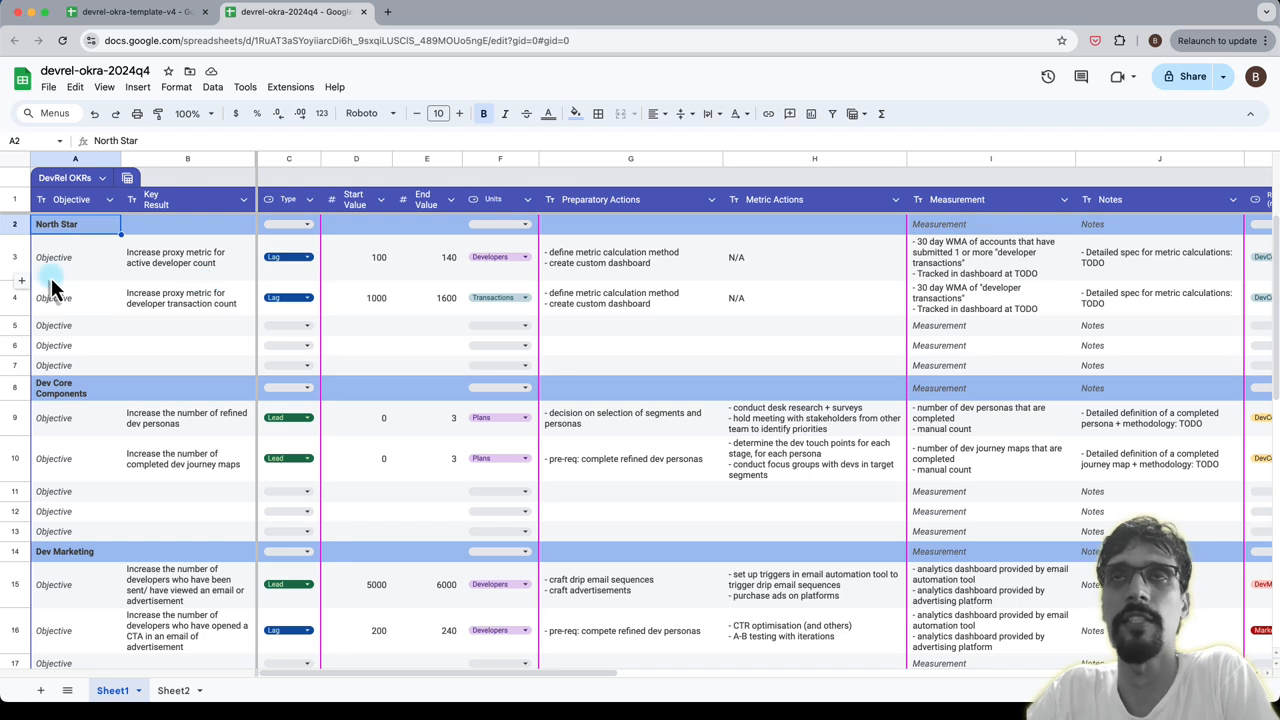
{"action": "mouse_move", "coordinate": [116, 276]}
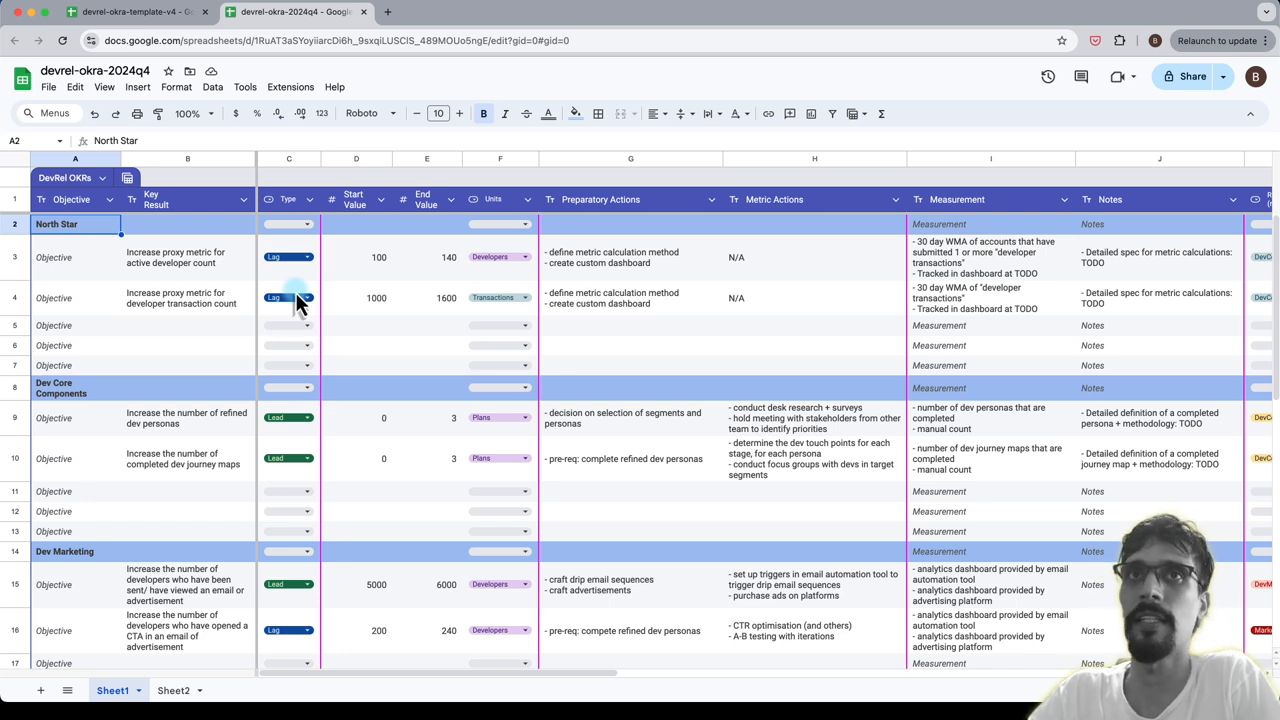
{"action": "left_click", "coordinate": [188, 296]}
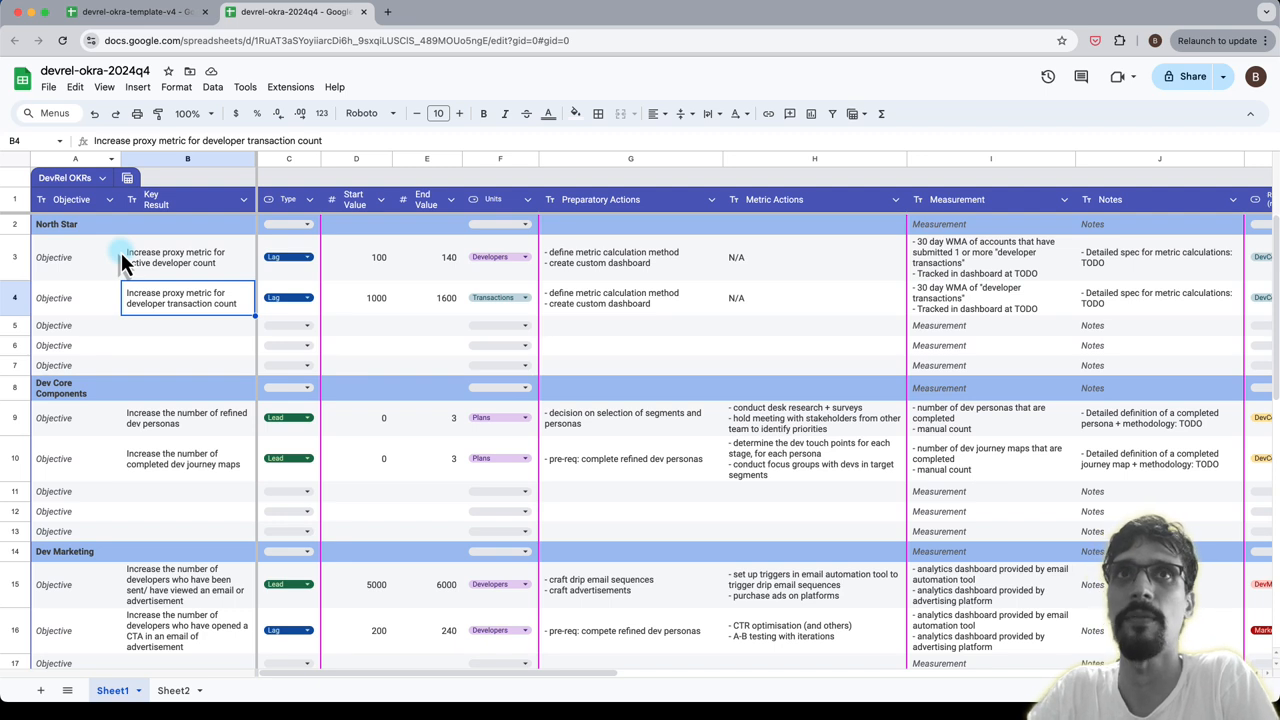
{"action": "mouse_move", "coordinate": [660, 364]}
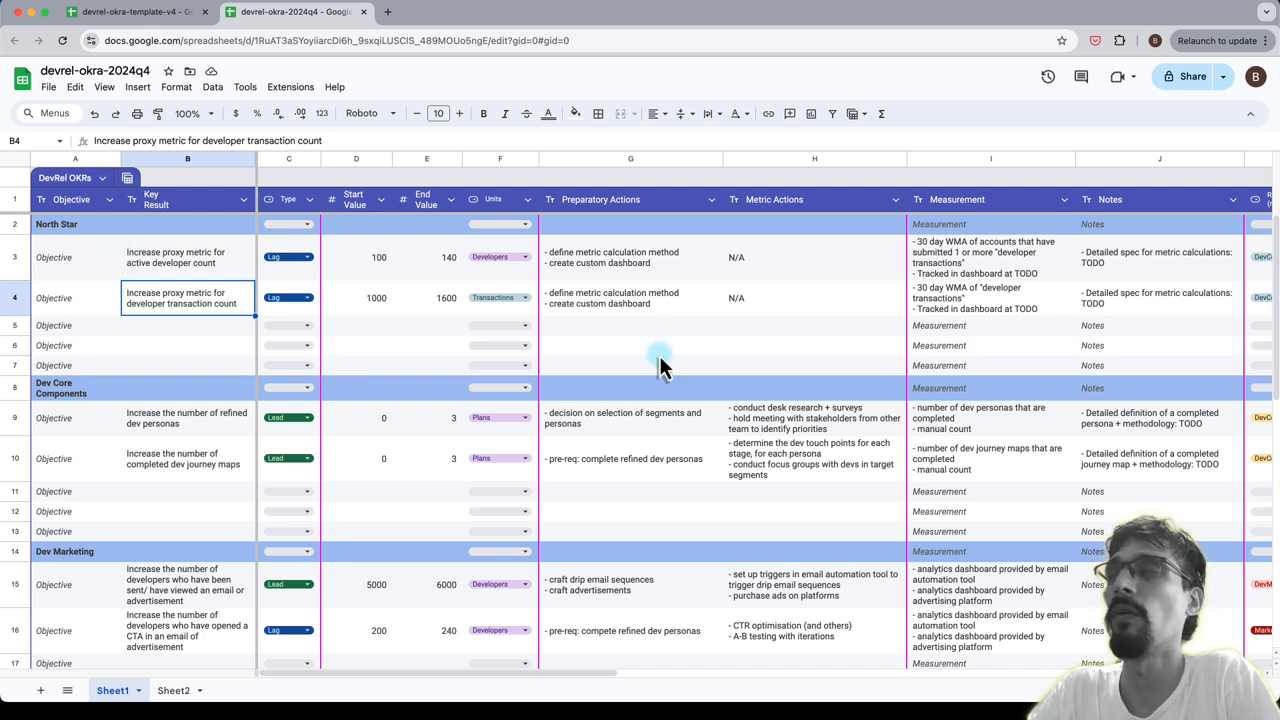